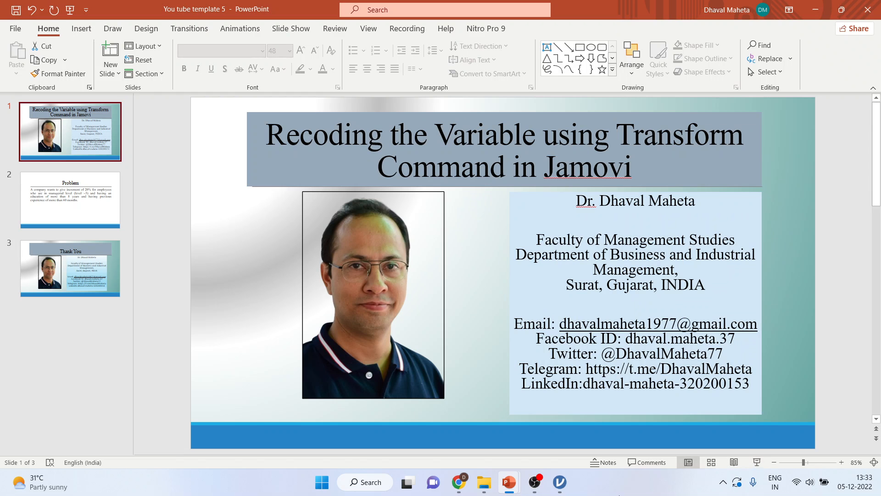
# - Switch from the PowerPoint title slide to the jamovi Employee data grid
pyautogui.click(559, 481)
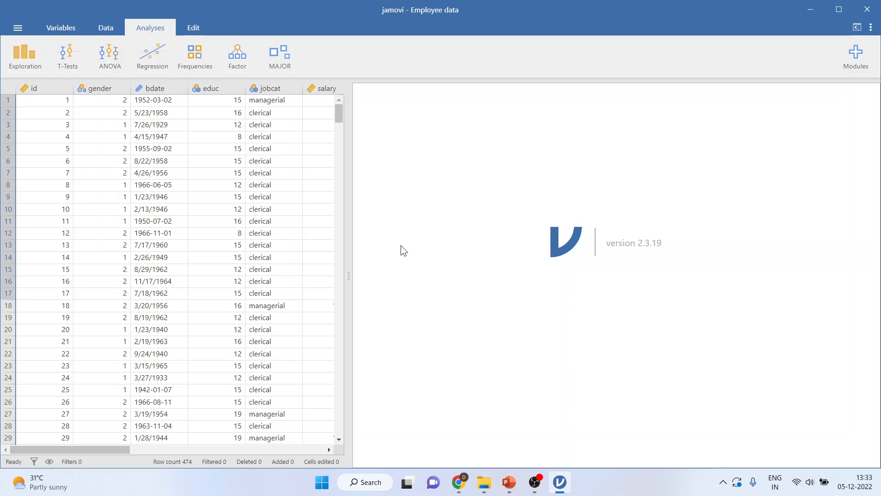
pyautogui.moveTo(263, 301)
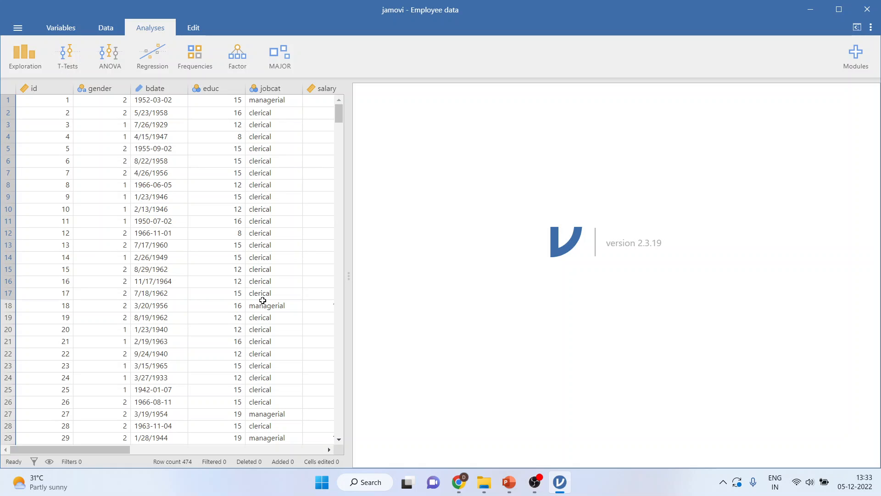
pyautogui.moveTo(47, 118)
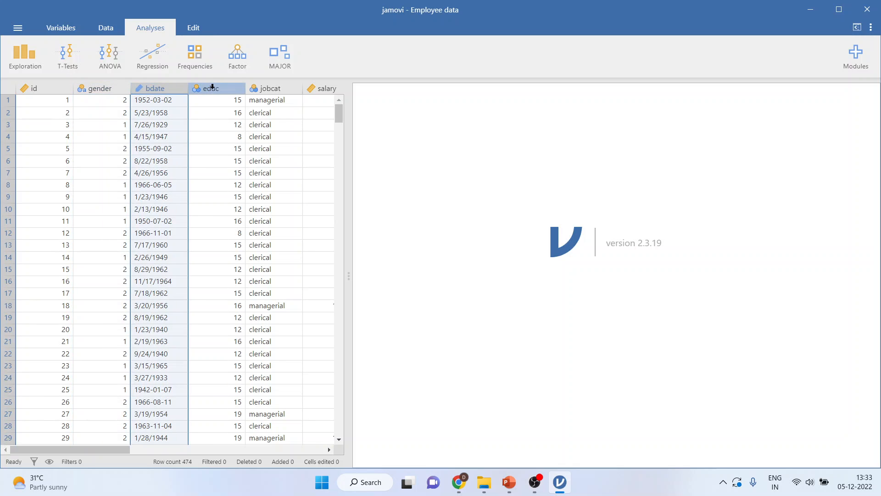
# - Review the Employee data columns from jobcat through minority to prevexp
pyautogui.click(273, 88)
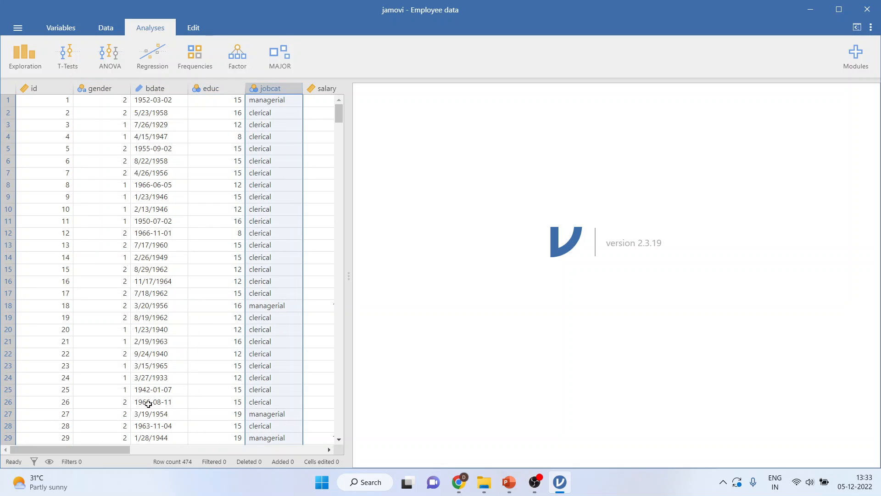
pyautogui.hscroll(3)
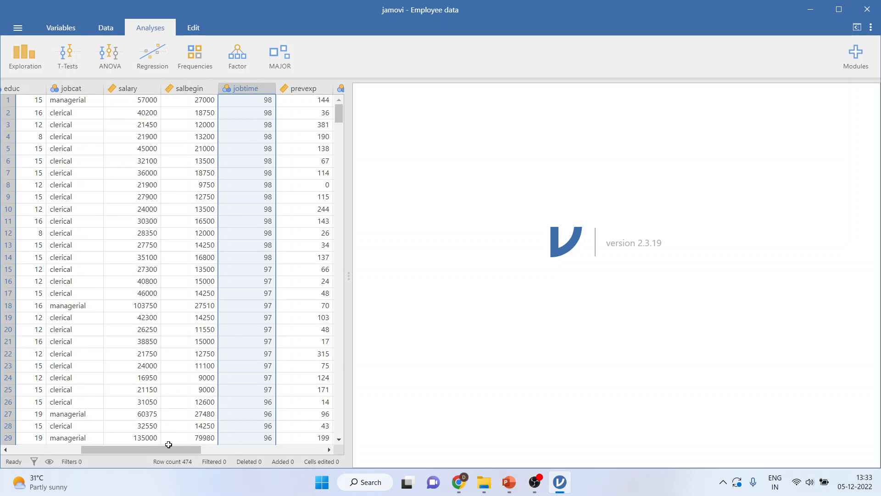
pyautogui.hscroll(3)
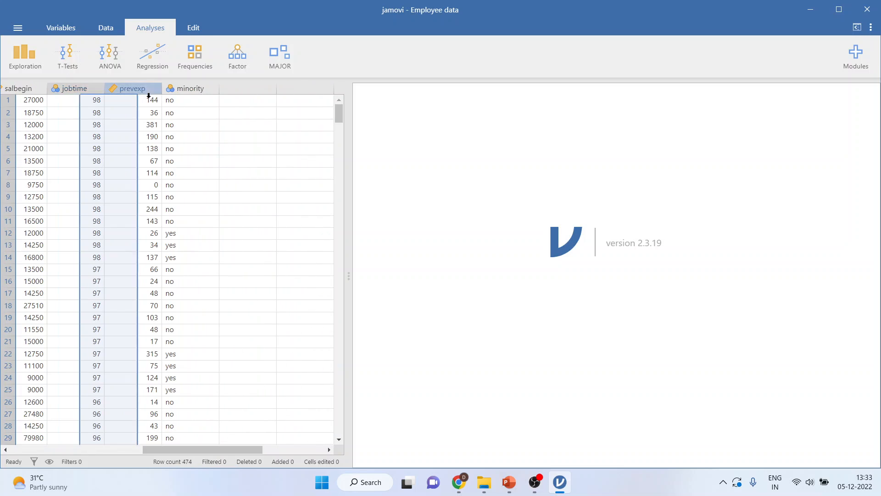
pyautogui.click(190, 88)
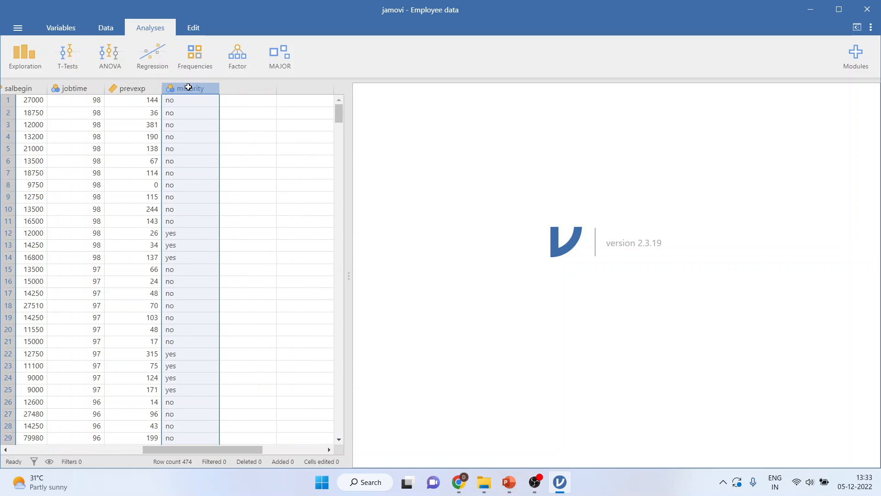
pyautogui.click(131, 88)
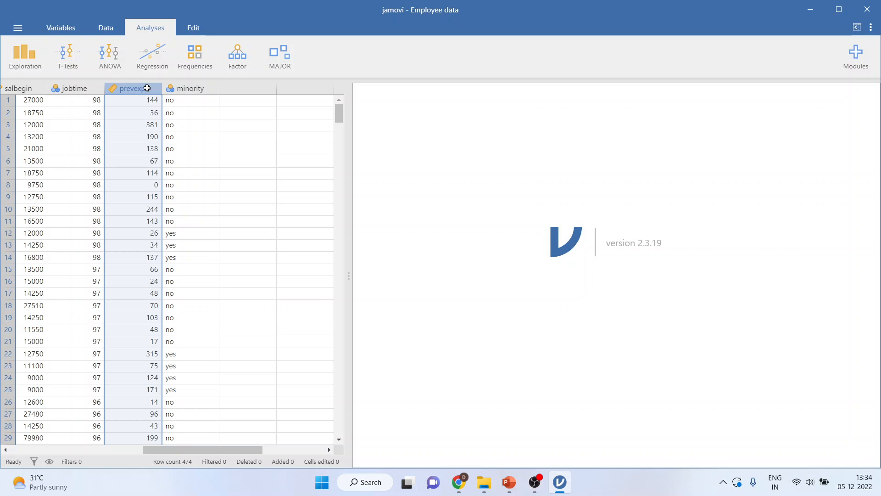
pyautogui.moveTo(483, 482)
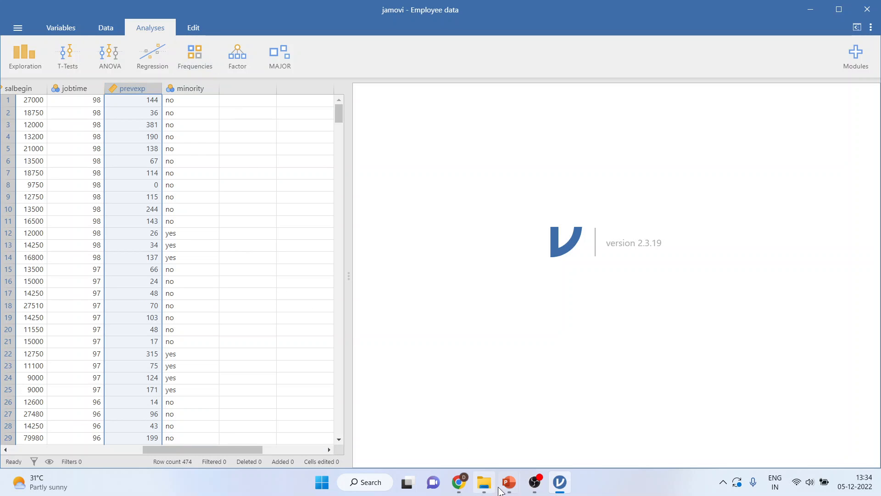
# - Back in PowerPoint, add a new blank slide after the Problem slide
pyautogui.click(506, 482)
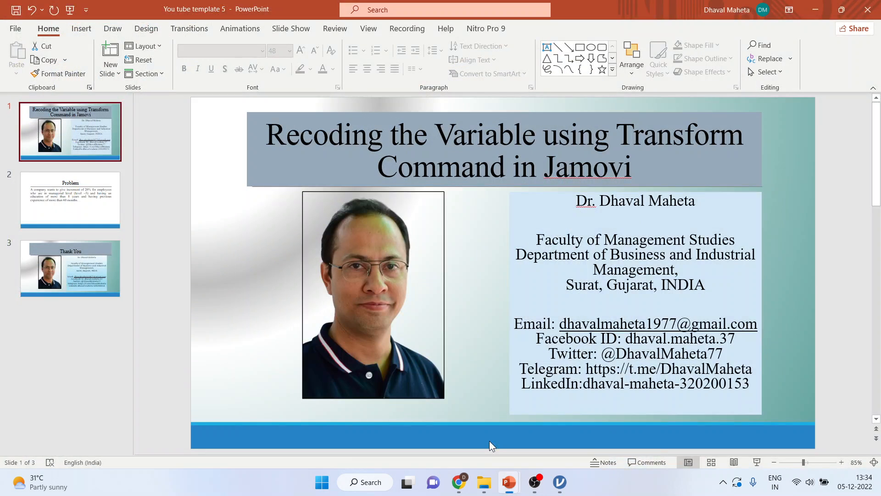
pyautogui.click(70, 199)
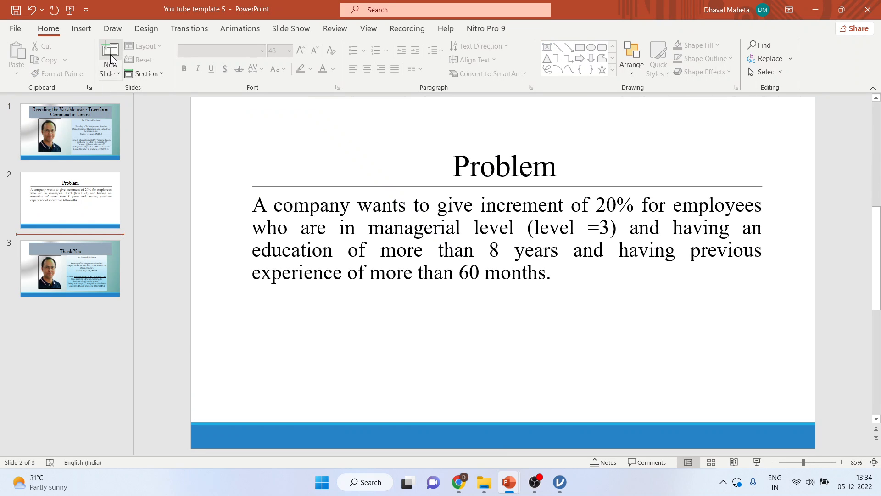
pyautogui.click(109, 52)
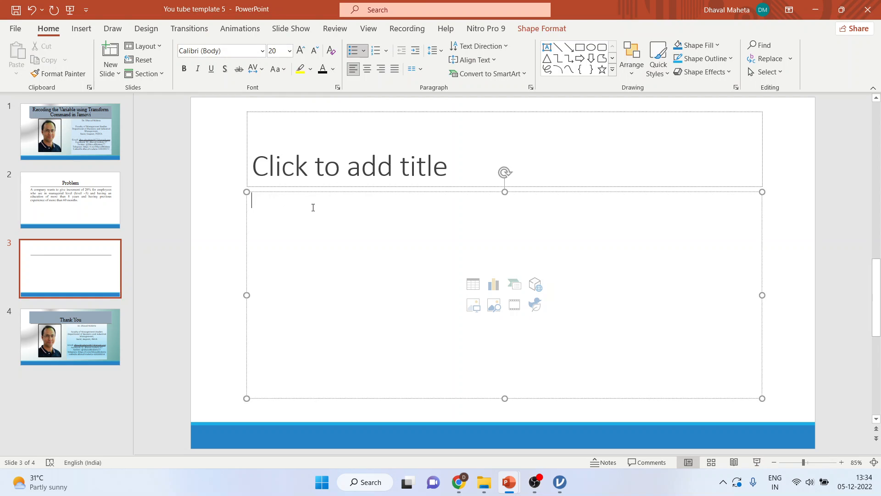
# - List the first bands: 0-100 months Trainees, 101-200 Less Experience, 201-300 Moderate Experience
pyautogui.write('0')
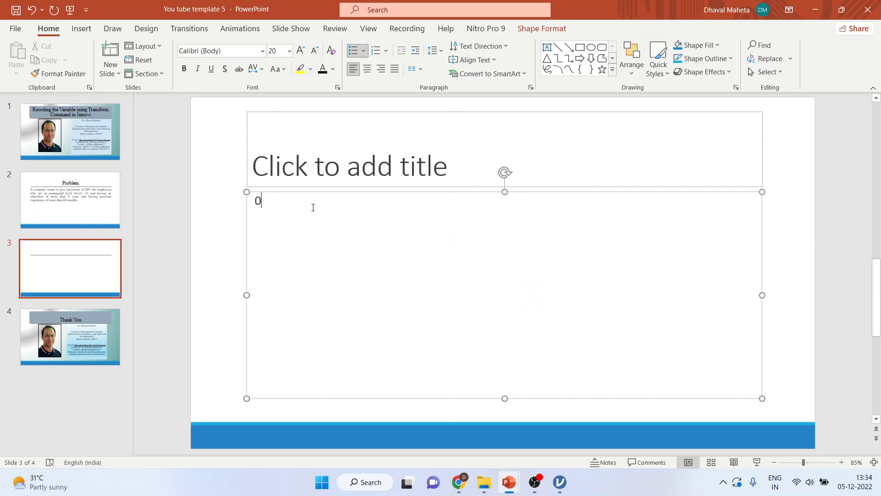
pyautogui.write('-100 m')
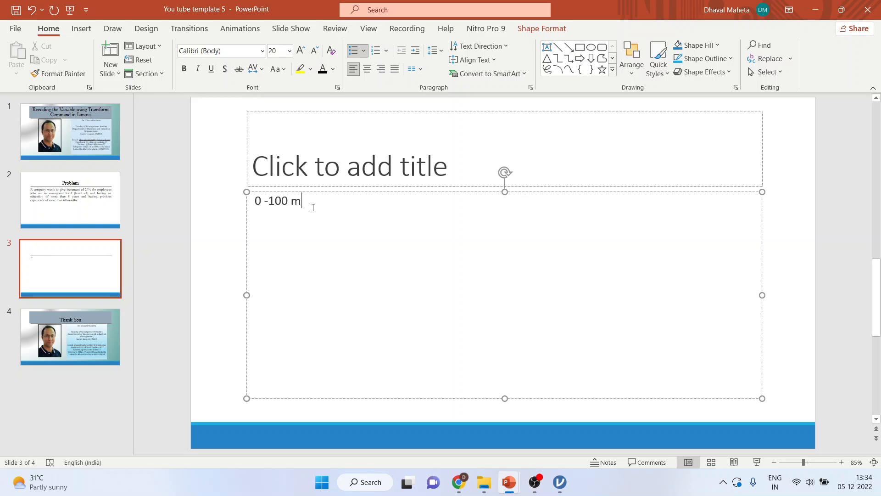
pyautogui.write('onths -')
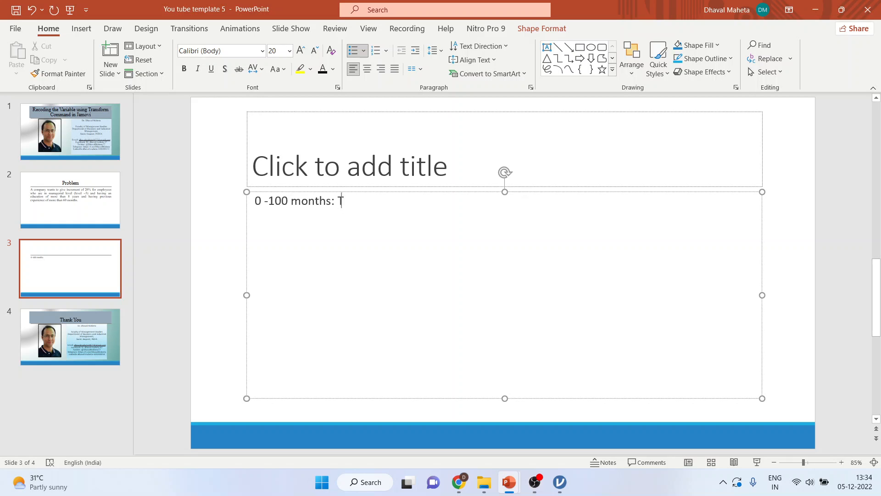
pyautogui.write('Trainess')
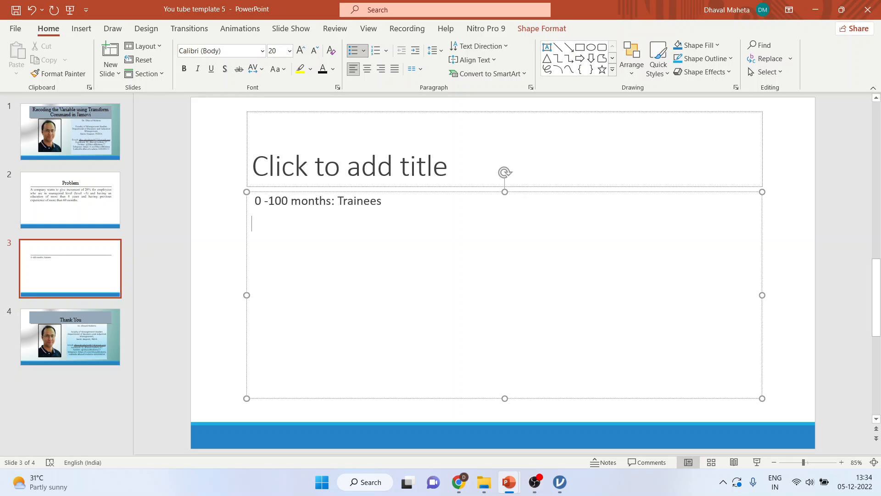
pyautogui.write('101-')
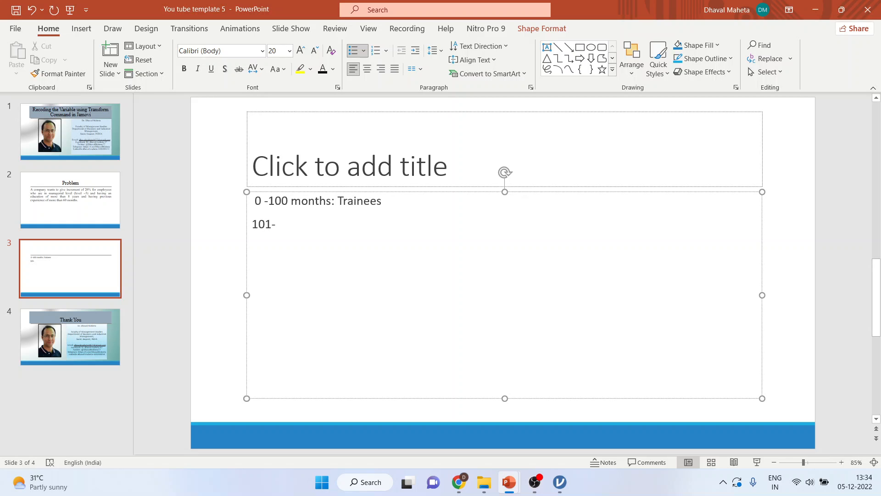
pyautogui.write('200: Less Ex')
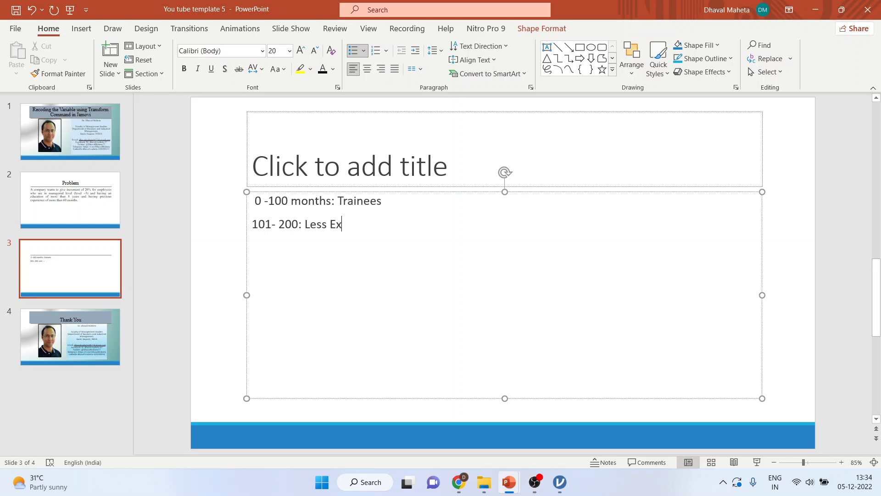
pyautogui.write('perei')
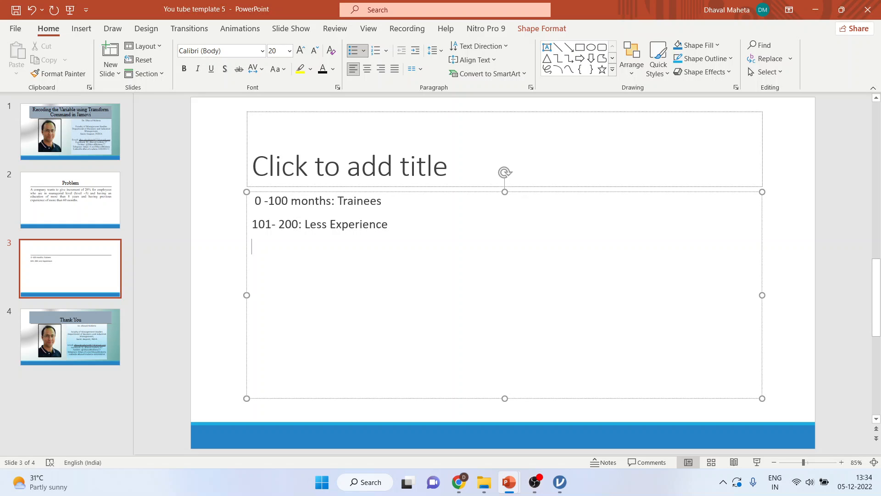
pyautogui.write('201-30')
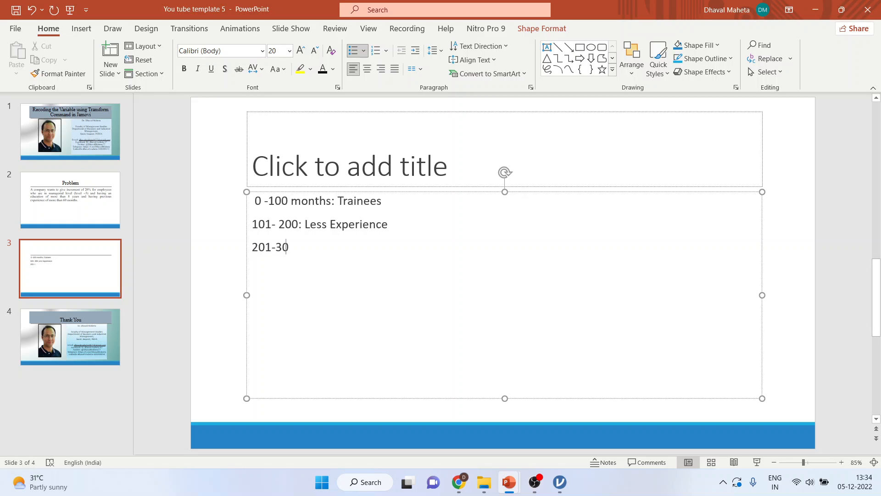
pyautogui.write('0: Mode')
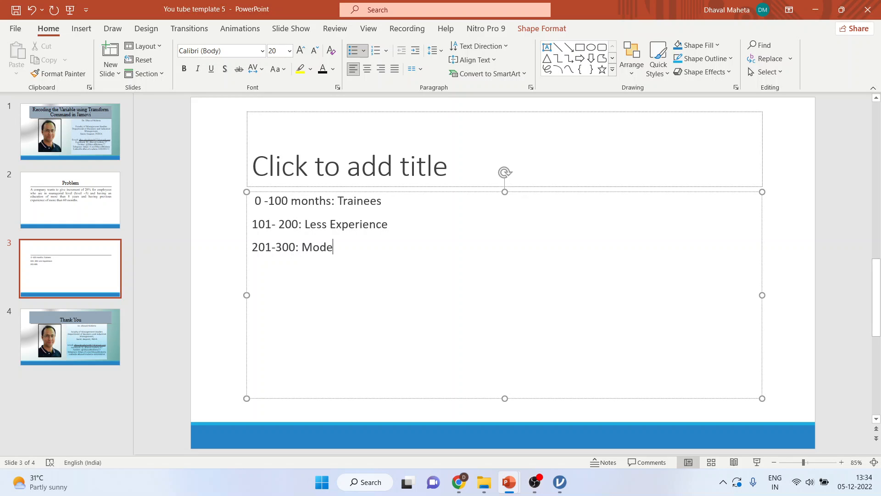
pyautogui.write('rate Exp')
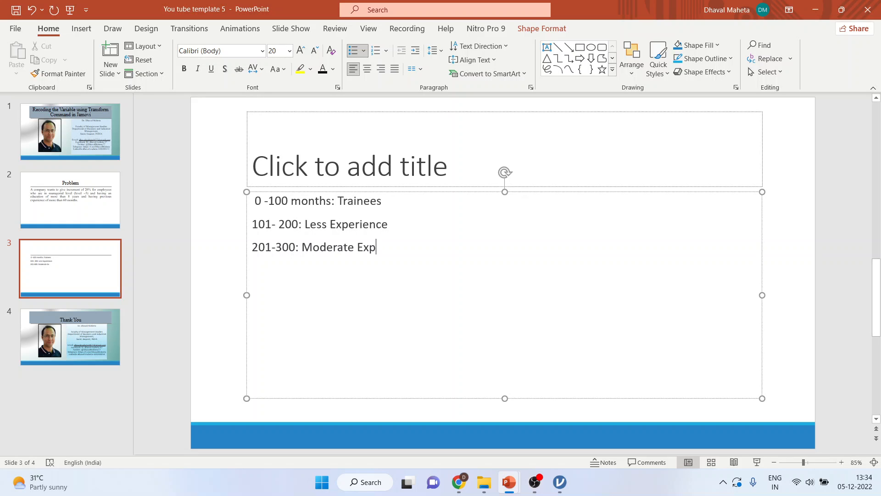
pyautogui.write('erience')
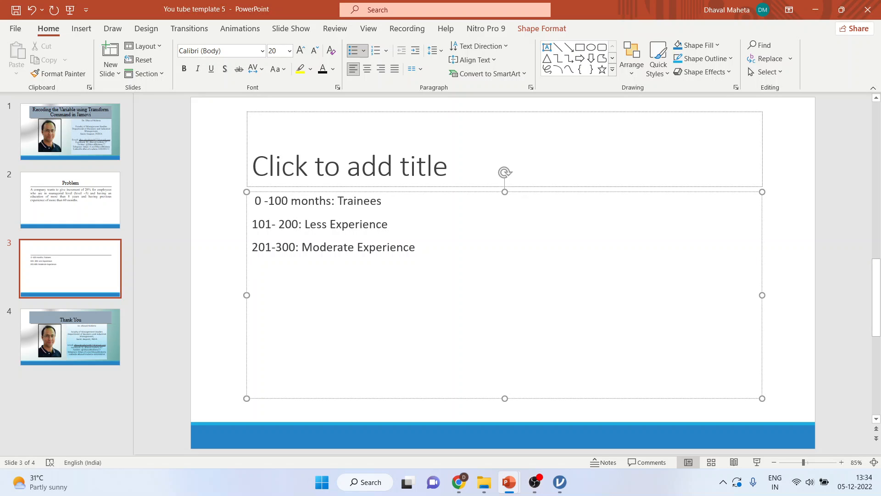
# - Add 301-400: Heavy Experience and Above 400: Experts, then return to jamovi
pyautogui.write('301')
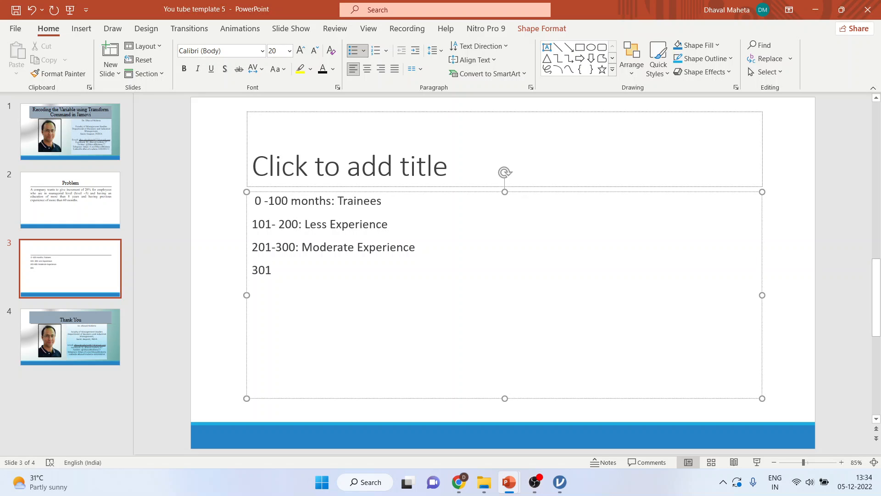
pyautogui.write('-400')
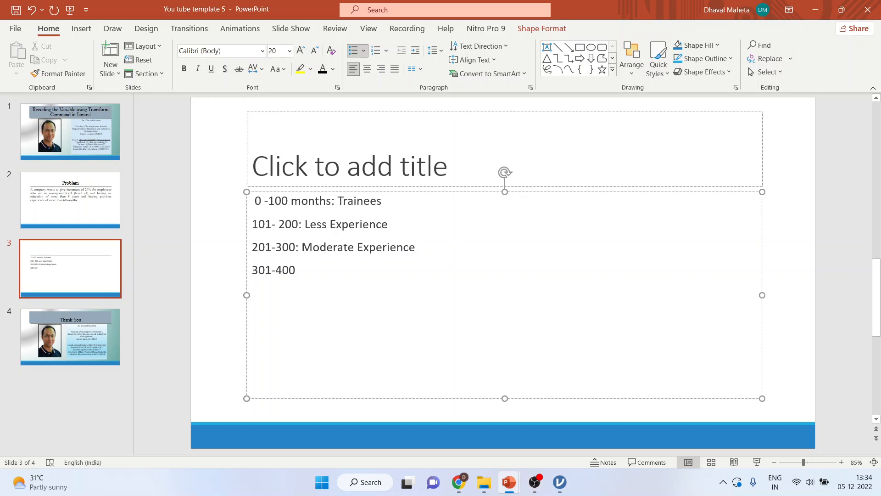
pyautogui.write(': H')
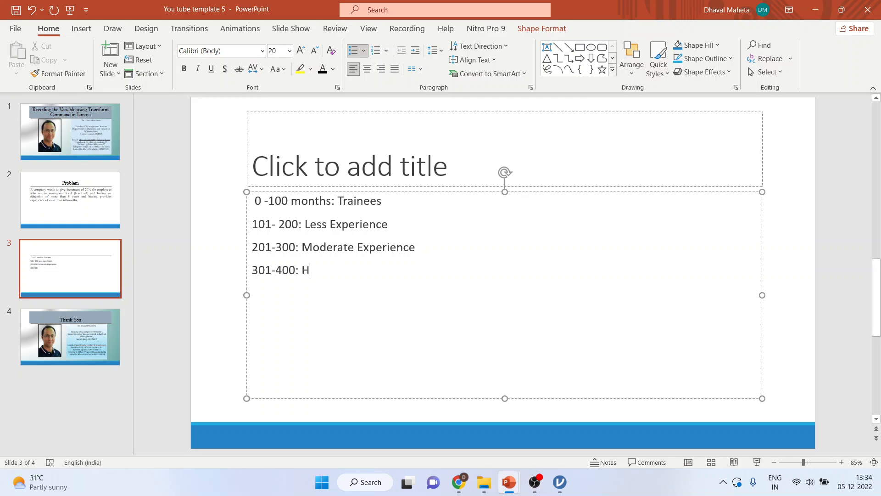
pyautogui.write('eavy Experie')
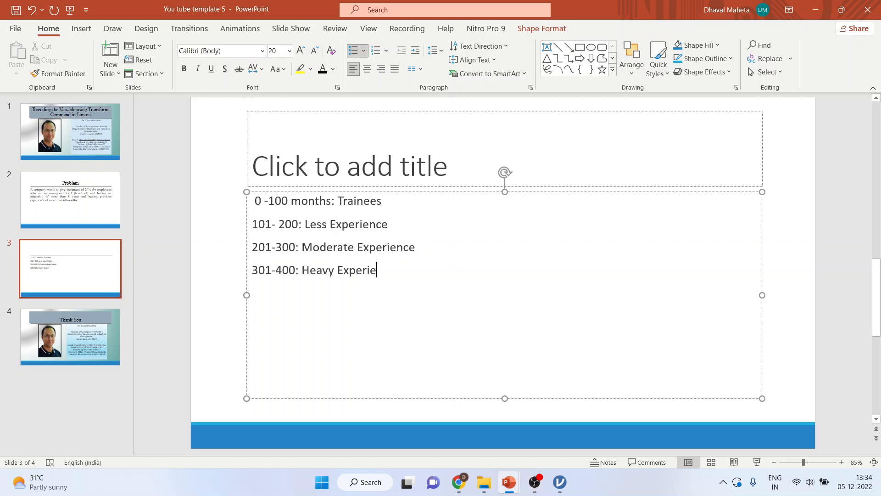
pyautogui.write('nce')
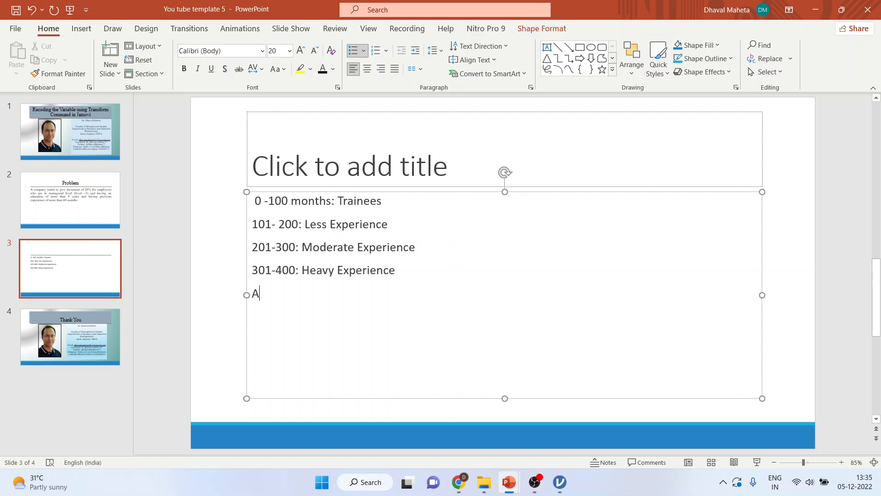
pyautogui.write('bove 4')
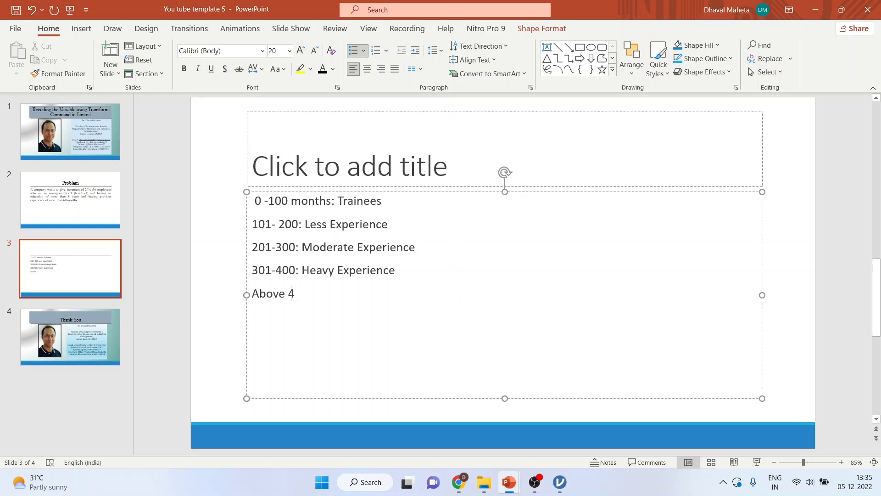
pyautogui.write('00: E')
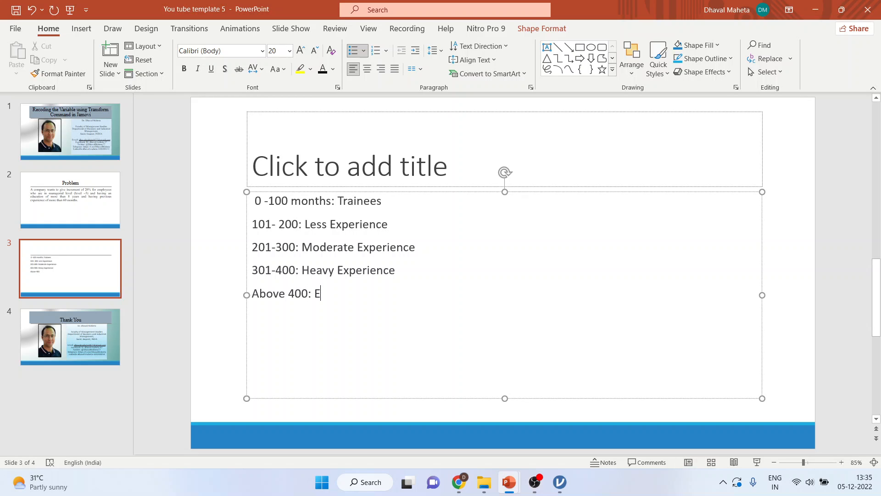
pyautogui.write('xperts')
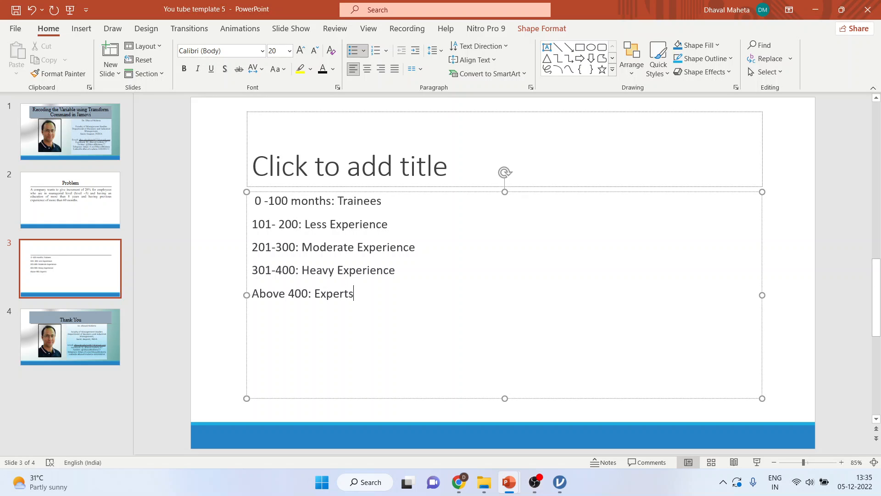
pyautogui.moveTo(247, 203)
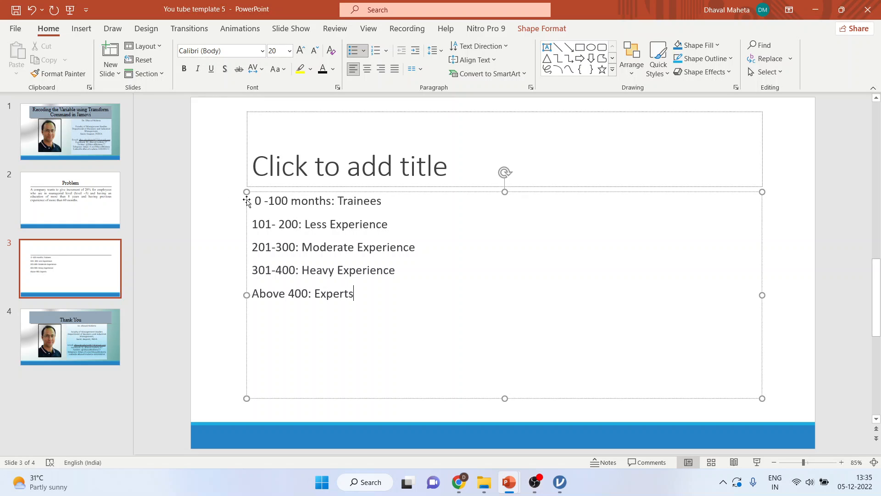
pyautogui.moveTo(364, 215)
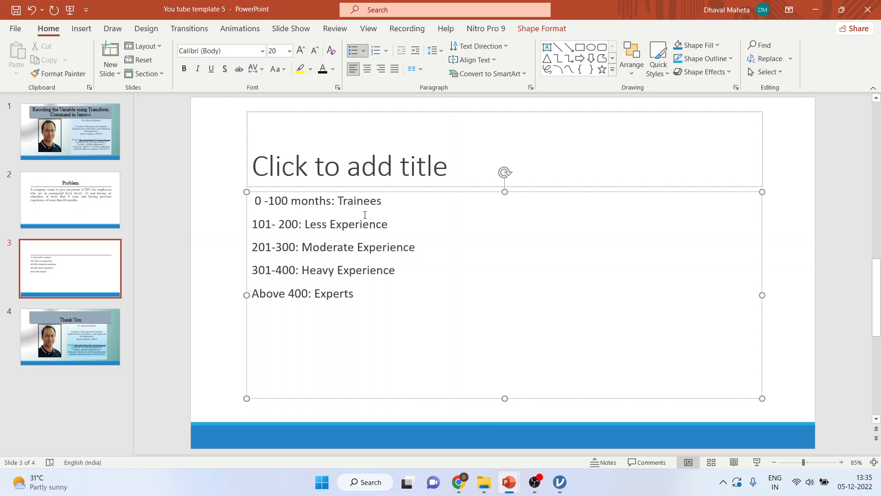
pyautogui.click(559, 482)
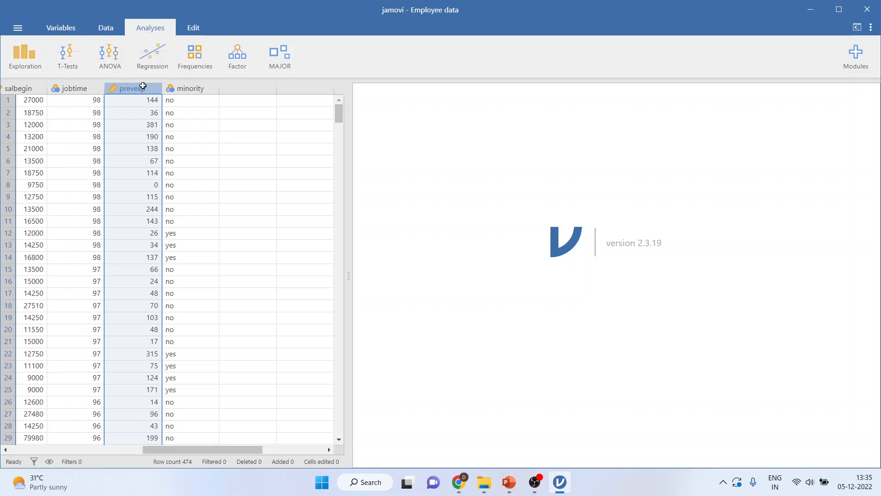
# - Run Exploration Descriptives on prevexp, giving N 474, mean 95.9, min 0, max 476
pyautogui.click(106, 27)
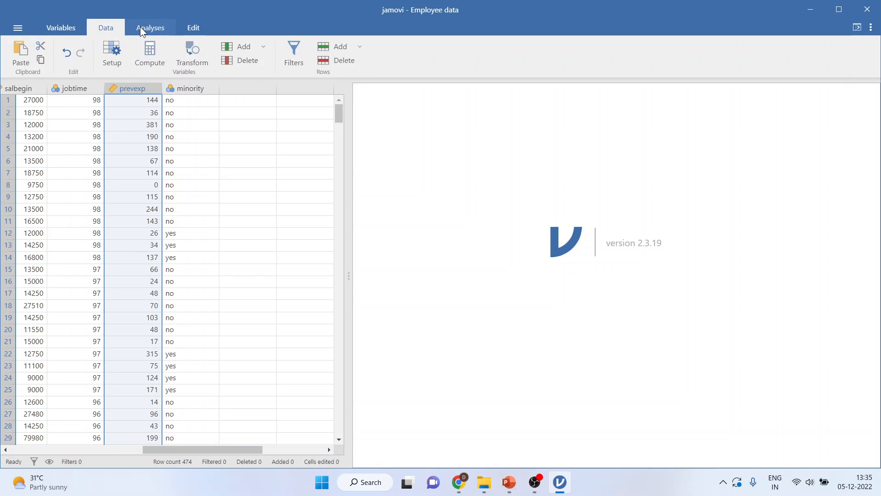
pyautogui.click(150, 28)
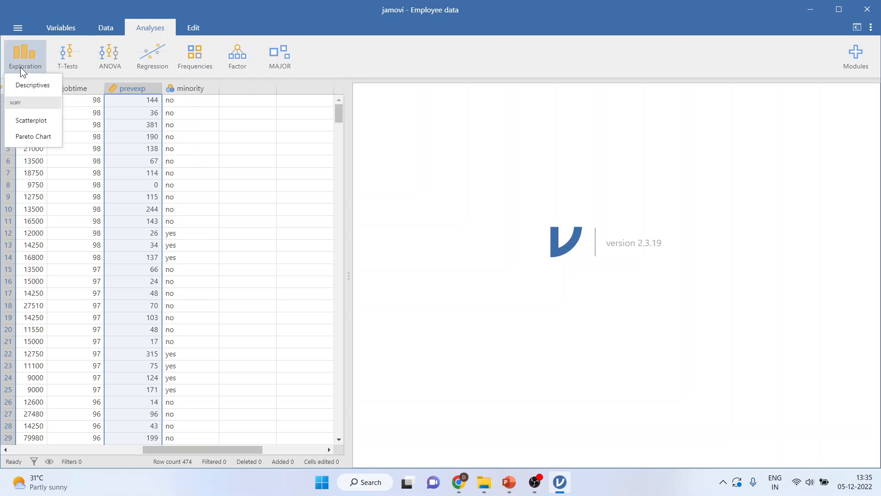
pyautogui.click(33, 84)
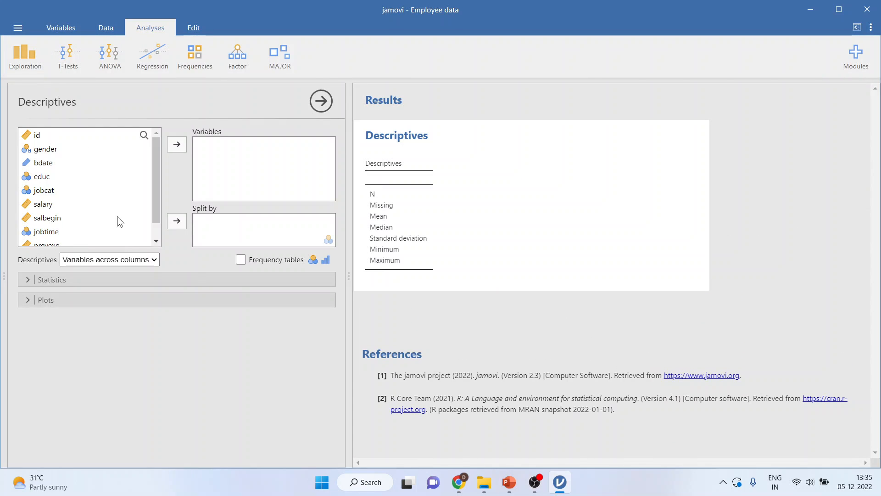
pyautogui.scroll(-3)
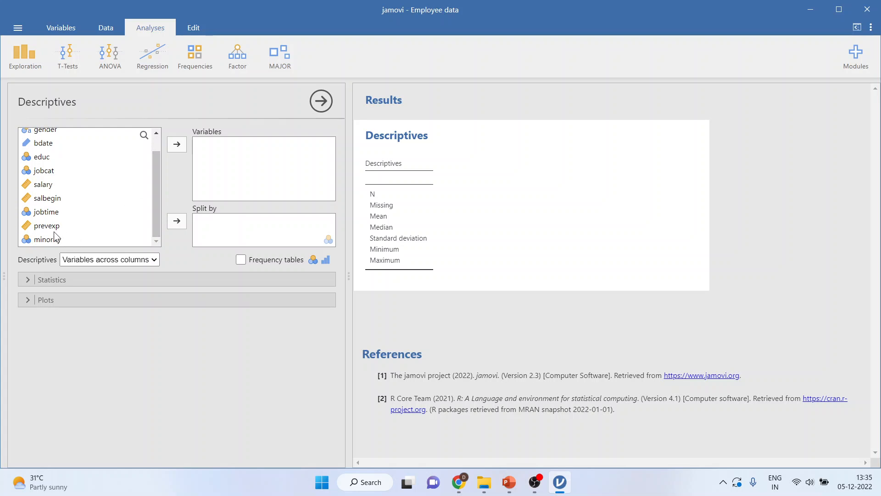
pyautogui.click(176, 144)
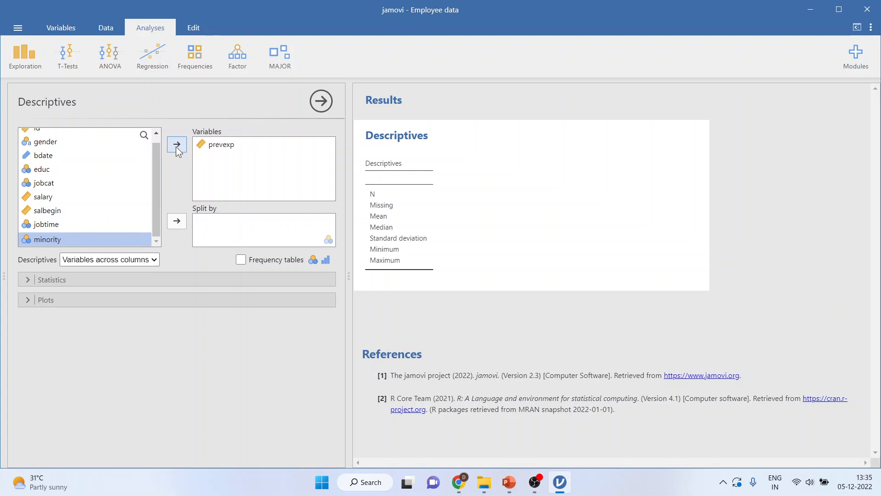
pyautogui.click(176, 144)
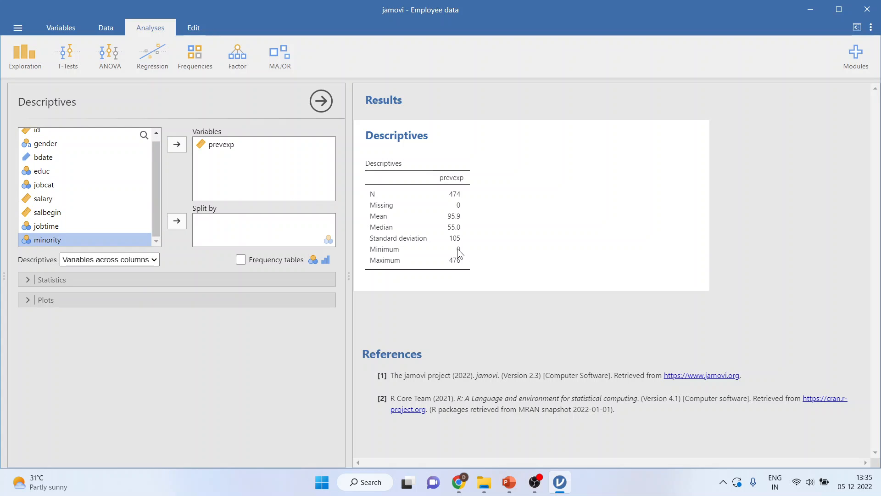
pyautogui.moveTo(459, 265)
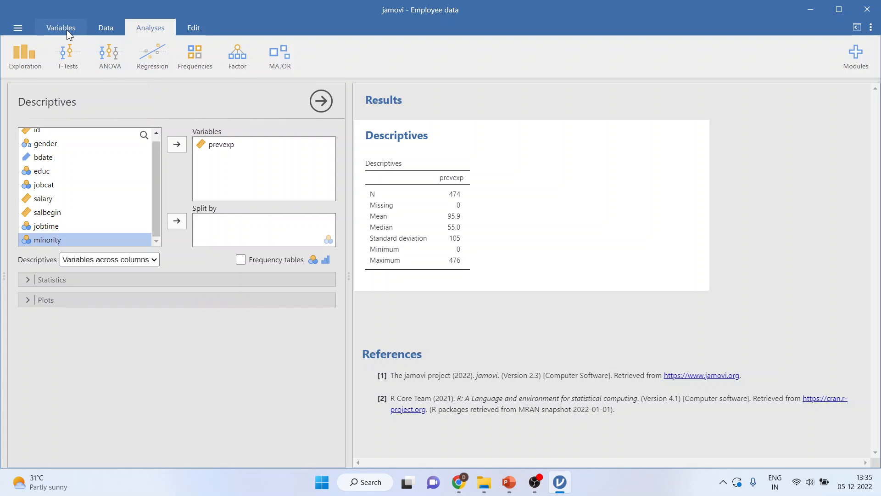
# - Return to the data grid and open the prevexp variable setup (Continuous, Integer)
pyautogui.click(61, 27)
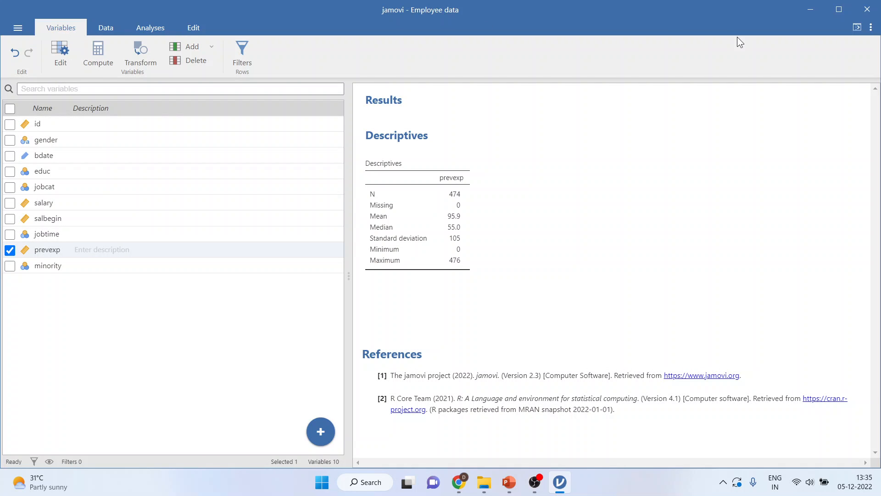
pyautogui.moveTo(33, 43)
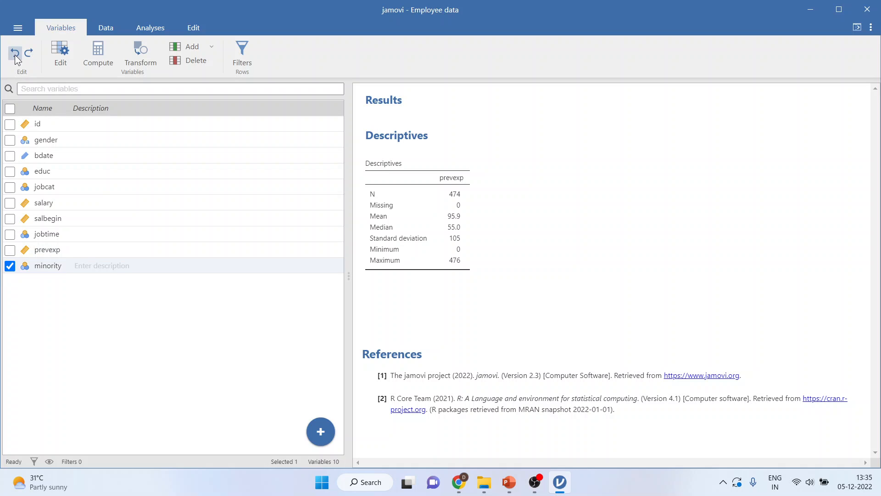
pyautogui.click(105, 27)
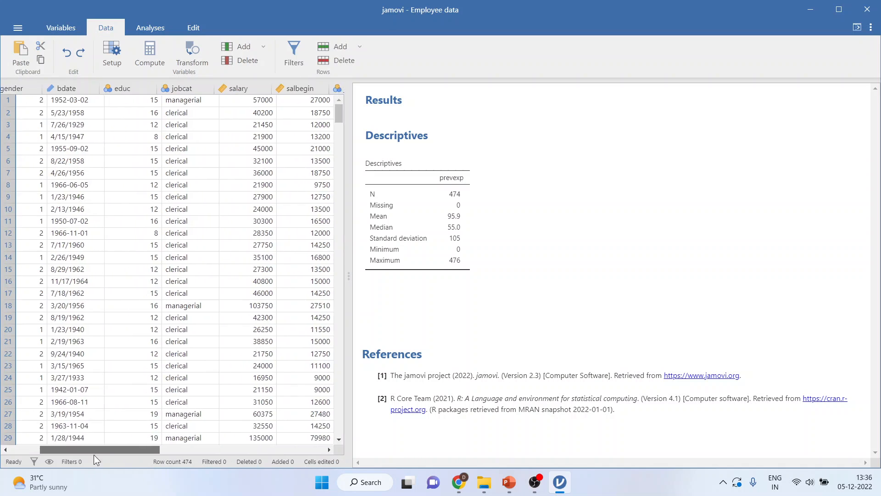
pyautogui.hscroll(3)
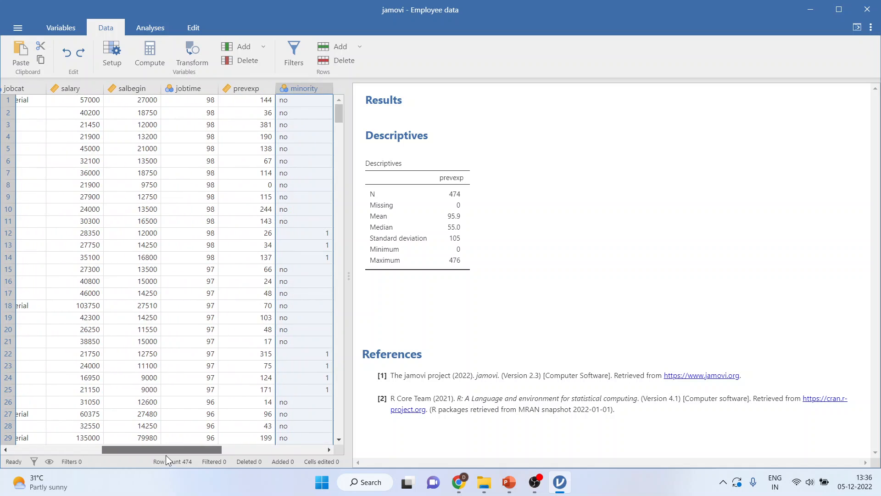
pyautogui.doubleClick(246, 88)
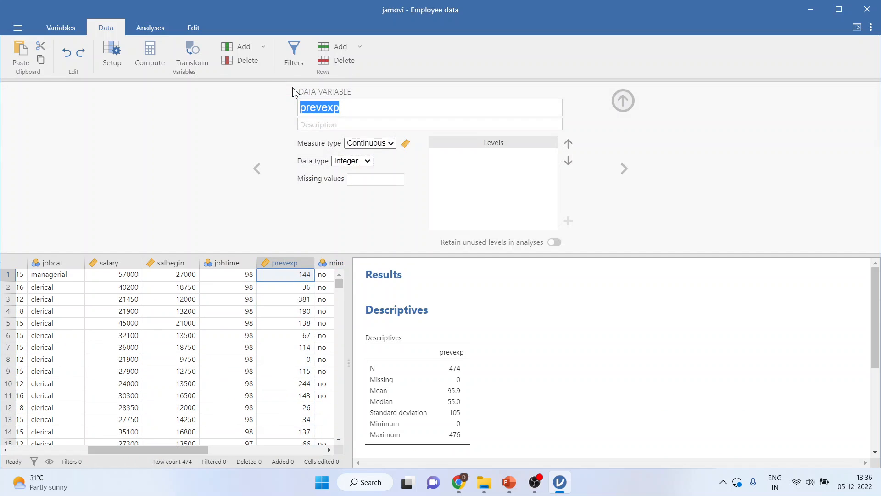
pyautogui.moveTo(192, 54)
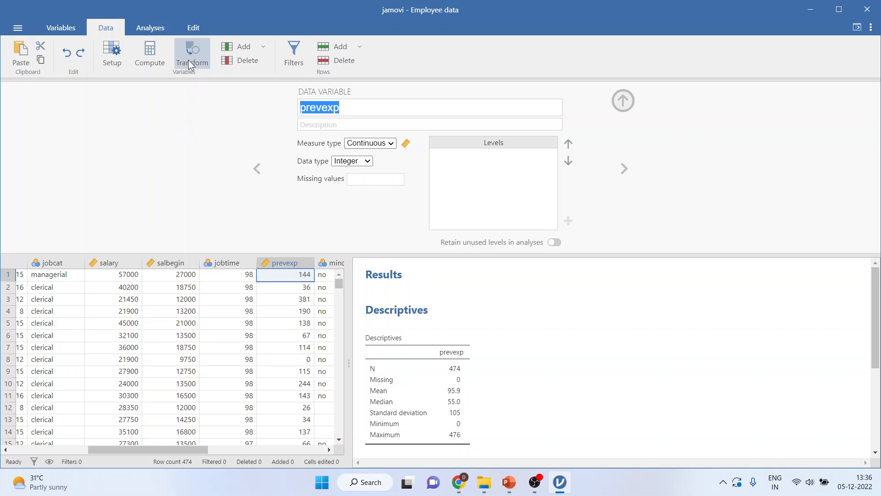
# - Create a transformed variable from prevexp named 'Recoded Previous Experience'
pyautogui.click(192, 54)
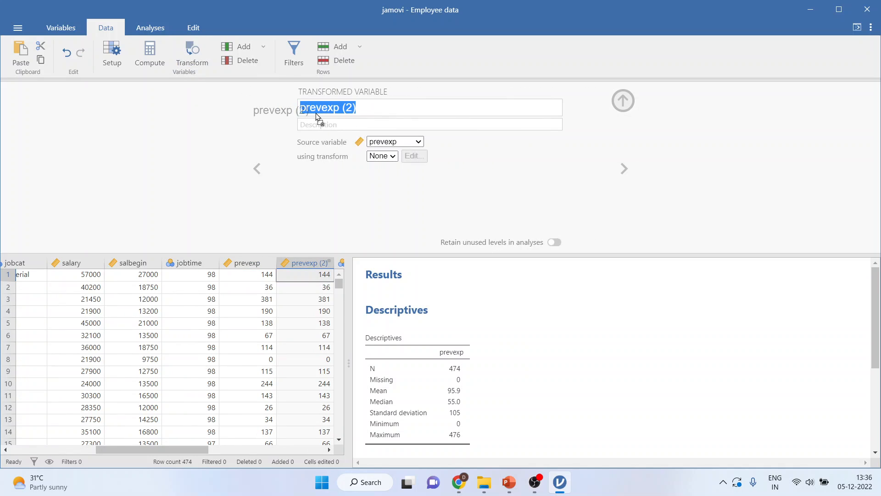
pyautogui.click(369, 107)
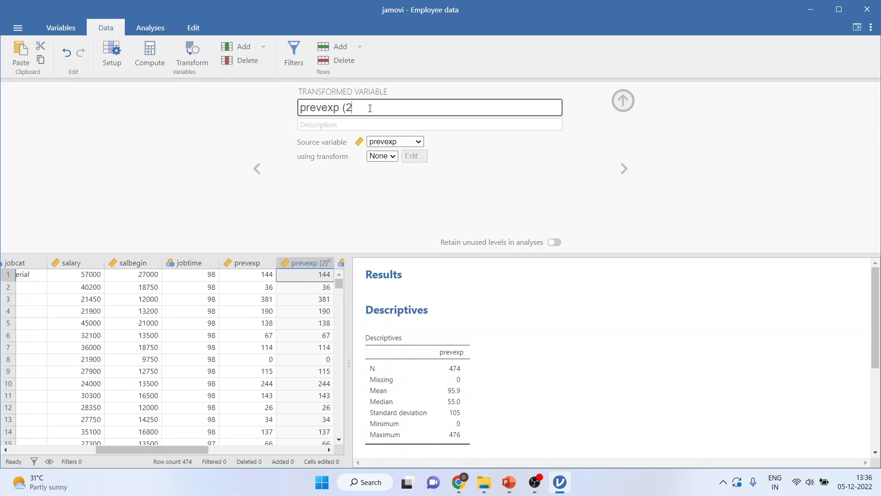
pyautogui.write('Recod')
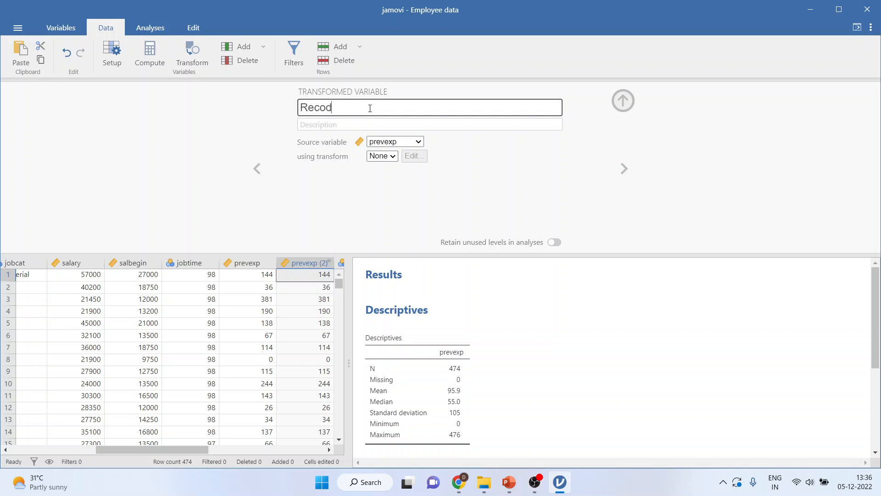
pyautogui.write('ed Previous')
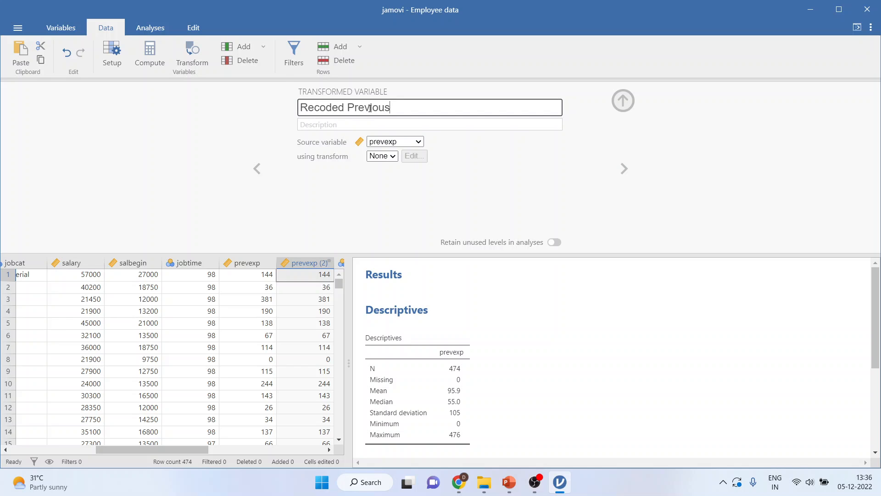
pyautogui.write('Experei')
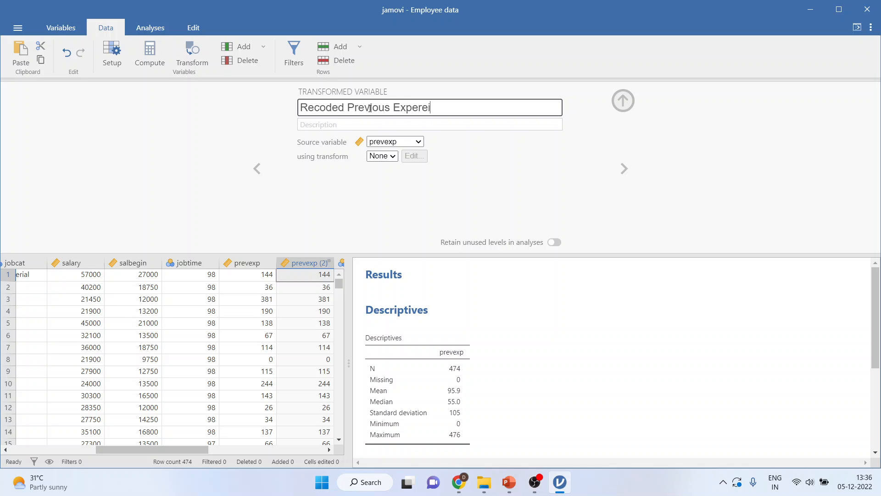
pyautogui.write('ence')
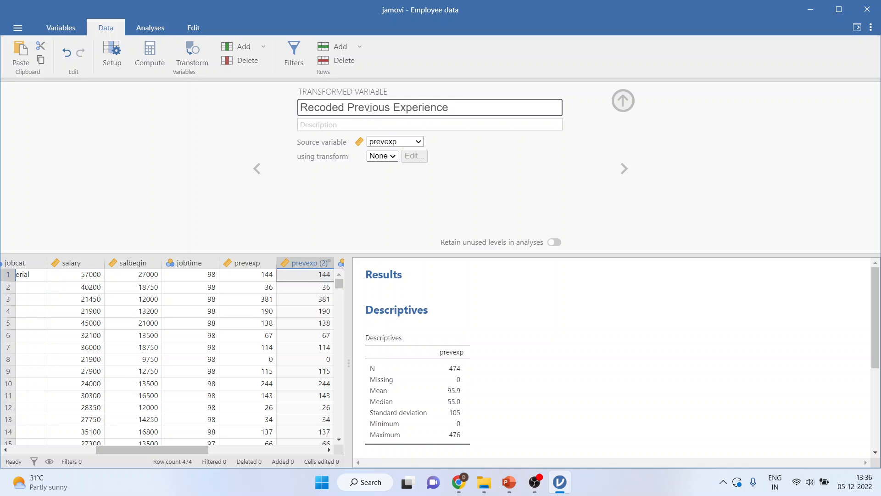
pyautogui.click(381, 156)
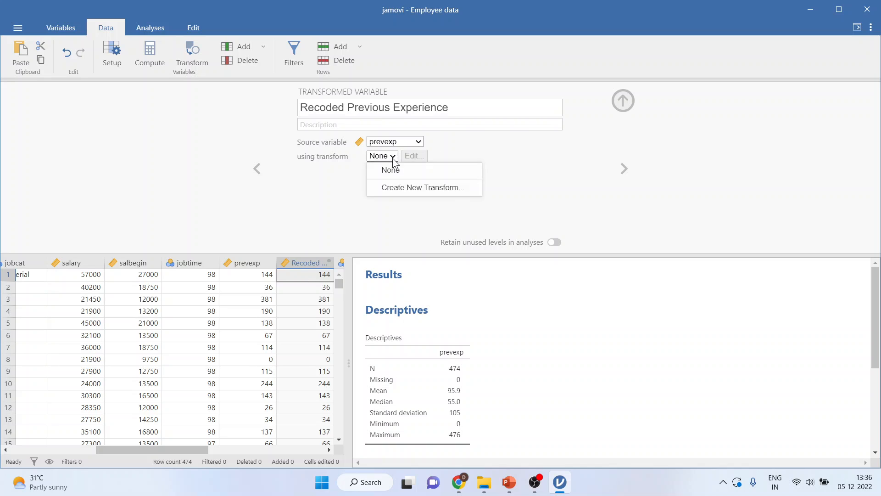
# - Create a new transform 'Recoding the prevexp' with a first empty recode condition
pyautogui.click(422, 187)
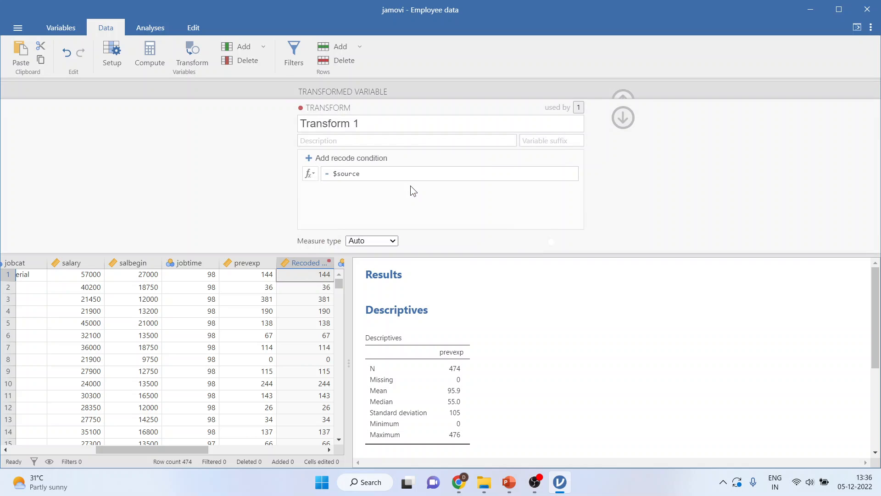
pyautogui.moveTo(409, 191)
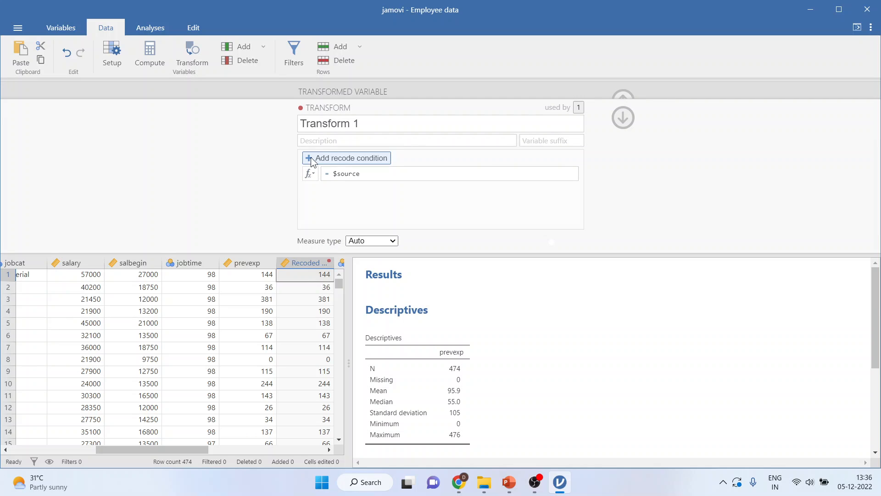
pyautogui.click(346, 158)
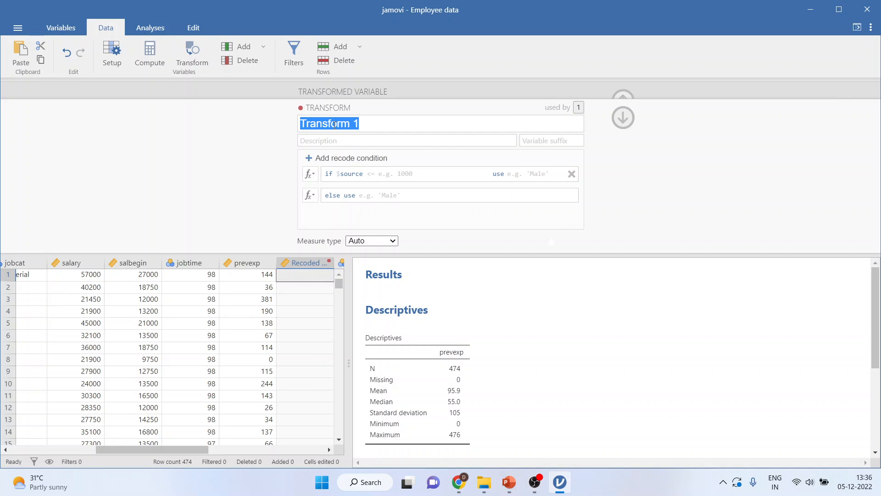
pyautogui.write('Recode')
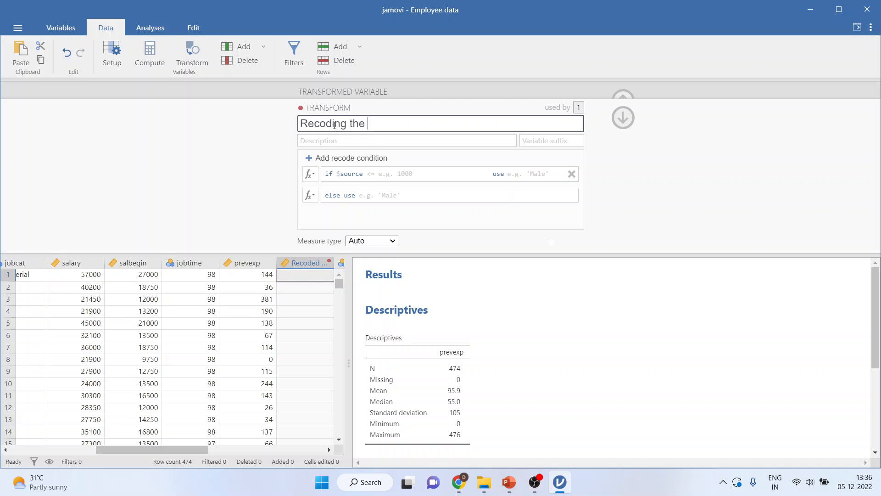
pyautogui.write('pre')
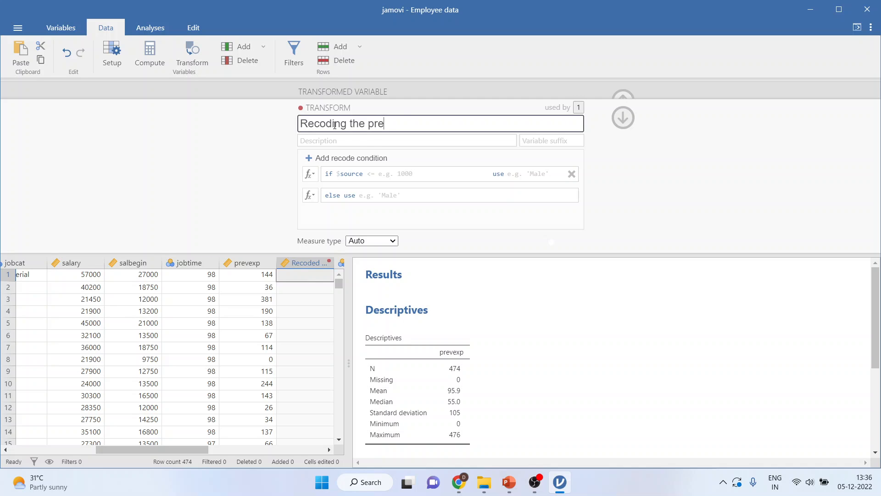
pyautogui.write('vexp')
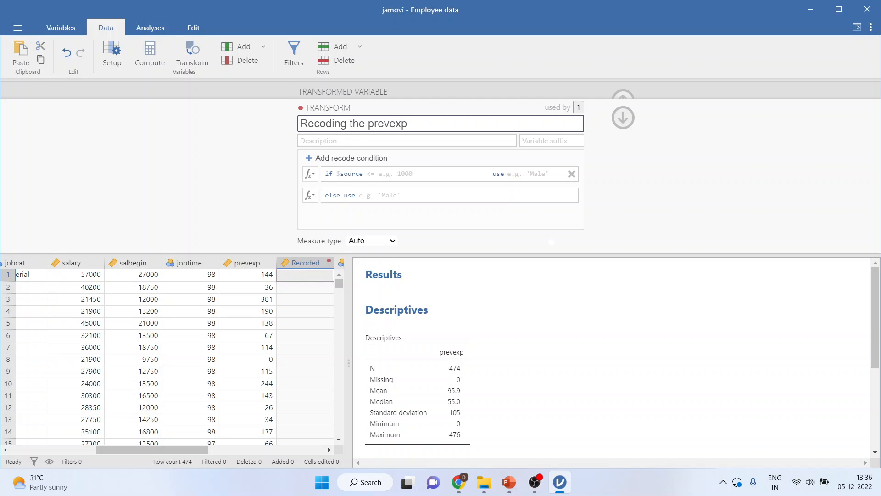
pyautogui.moveTo(339, 173)
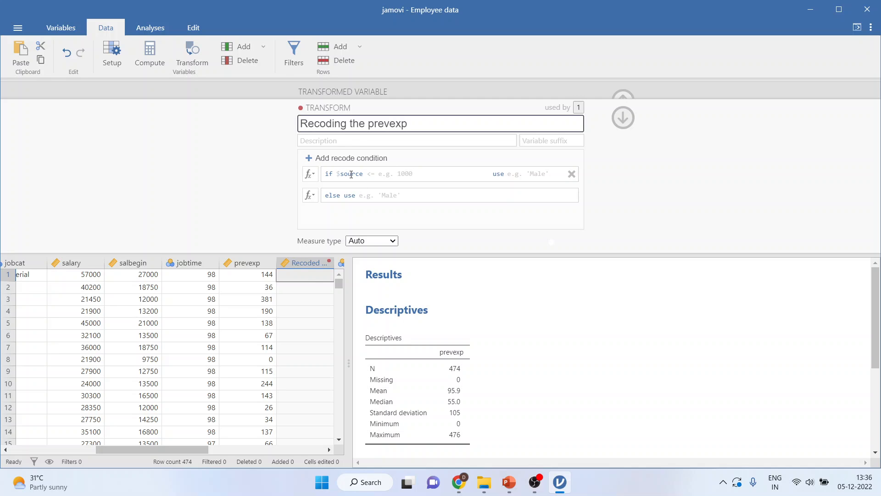
# - Recode prevexp <= 100 as 'Trainees' and add a second condition
pyautogui.click(372, 173)
pyautogui.write('<=')
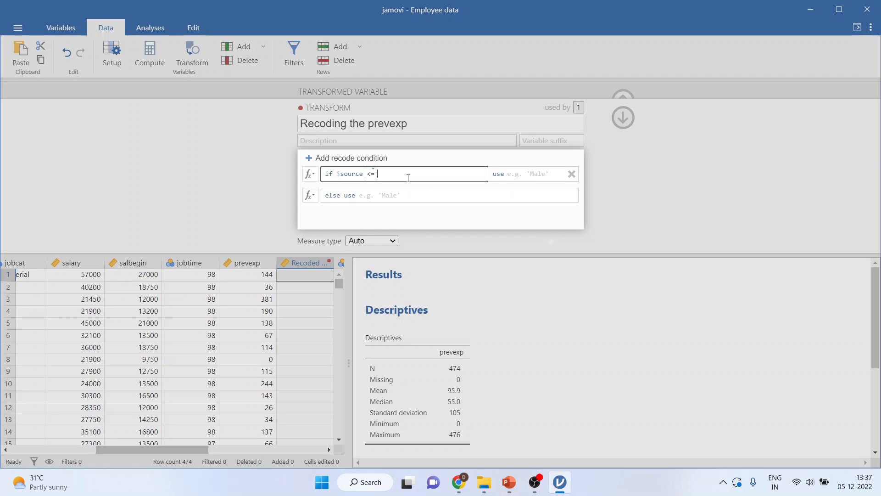
pyautogui.write('100')
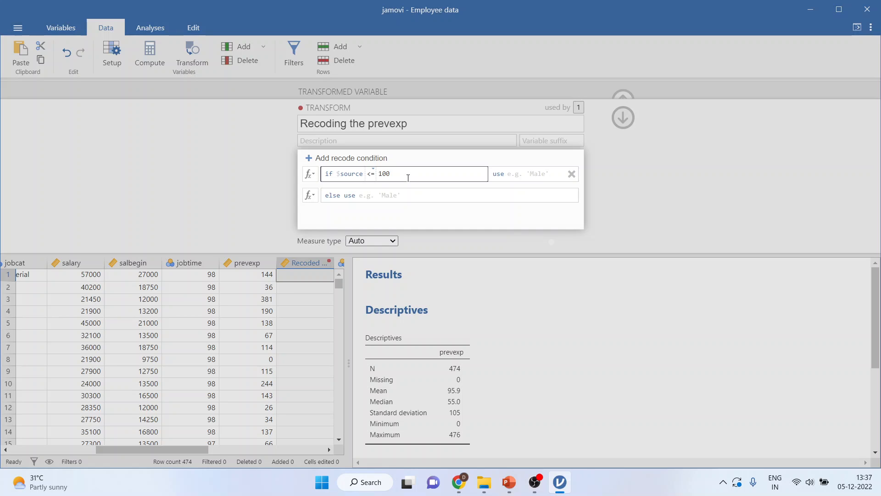
pyautogui.moveTo(521, 177)
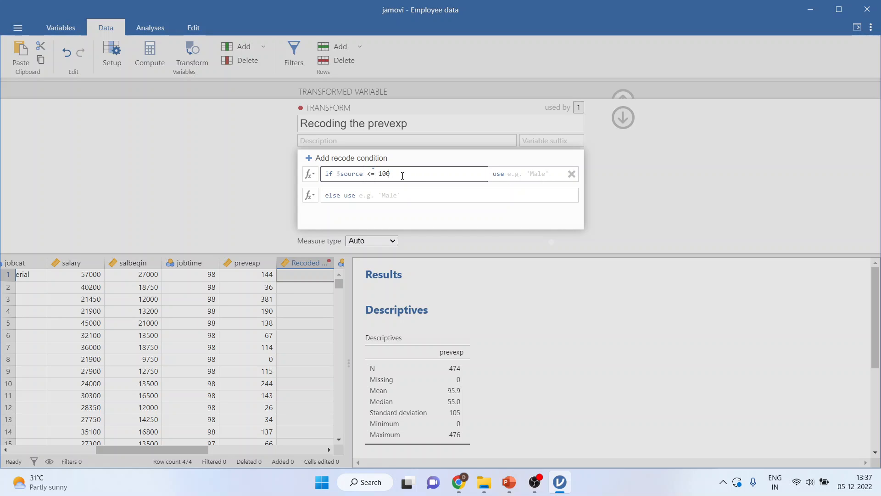
pyautogui.click(531, 173)
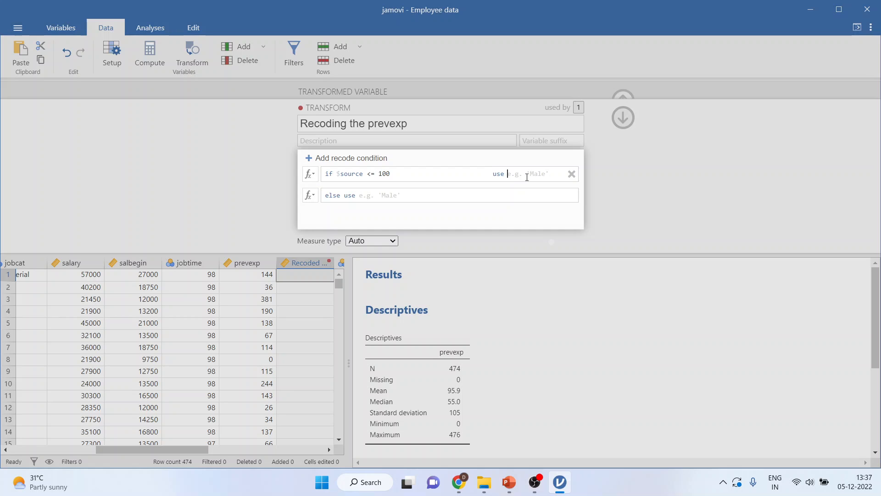
pyautogui.write("'Tr")
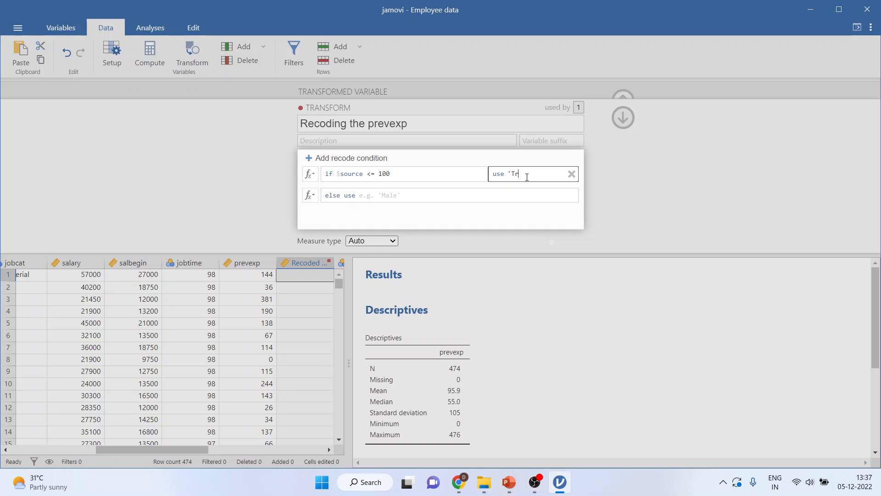
pyautogui.write('ainees')
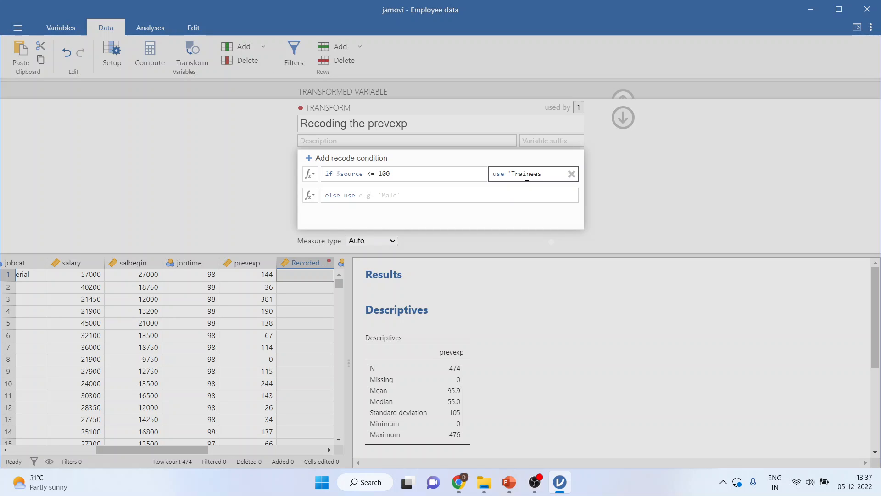
pyautogui.write("'")
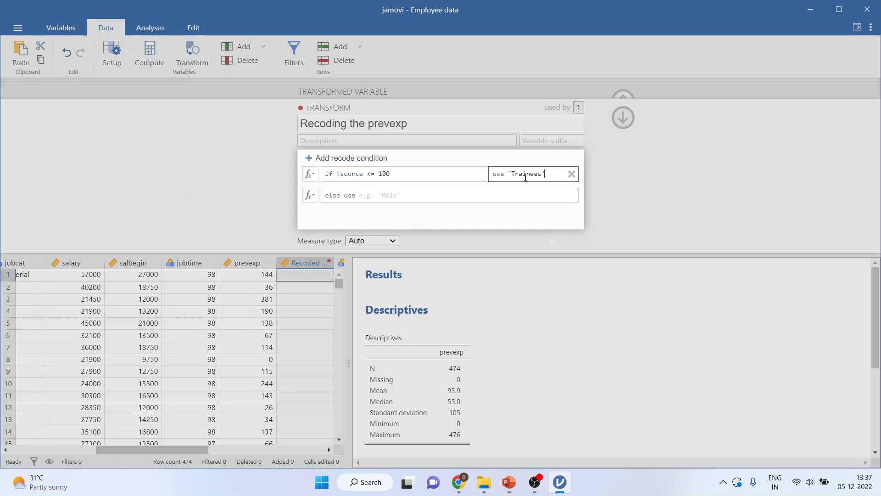
pyautogui.click(346, 158)
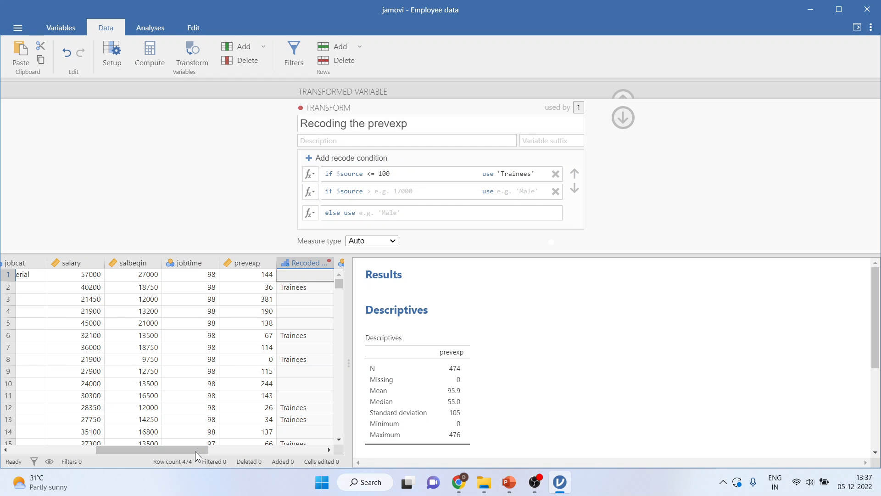
# - Set the second condition to prevexp <= 200 using 'Less Experience'
pyautogui.hscroll(3)
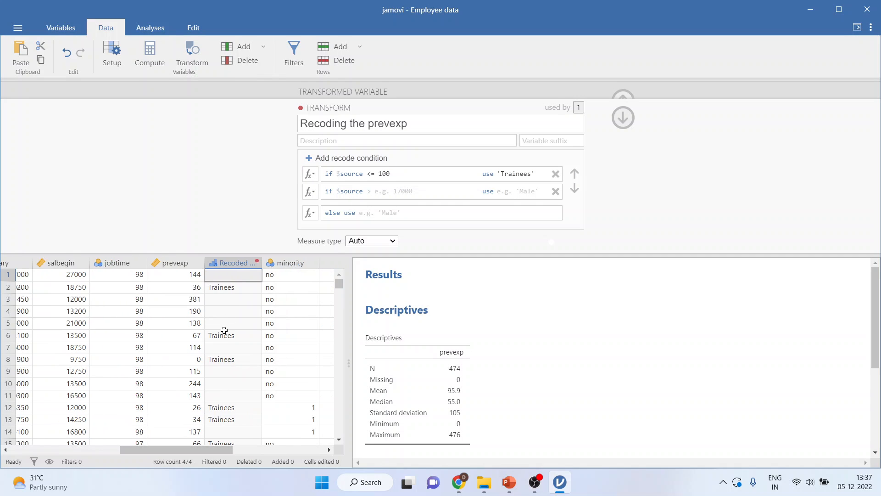
pyautogui.moveTo(370, 194)
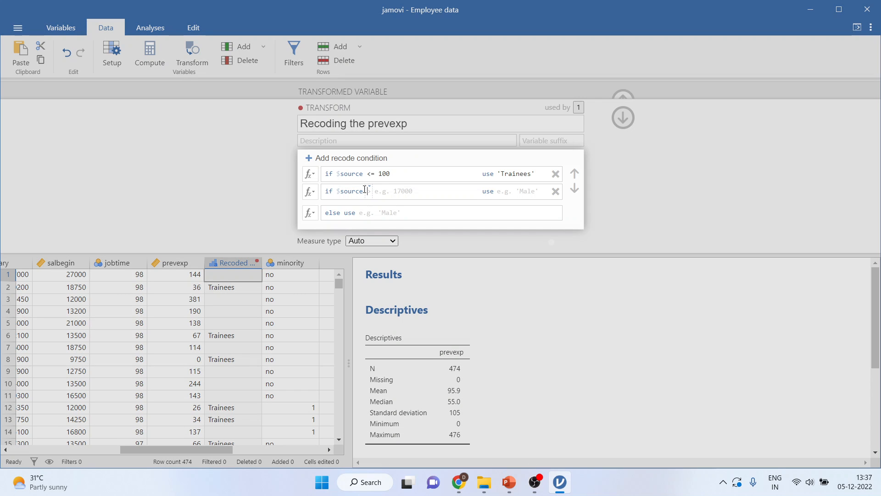
pyautogui.click(368, 191)
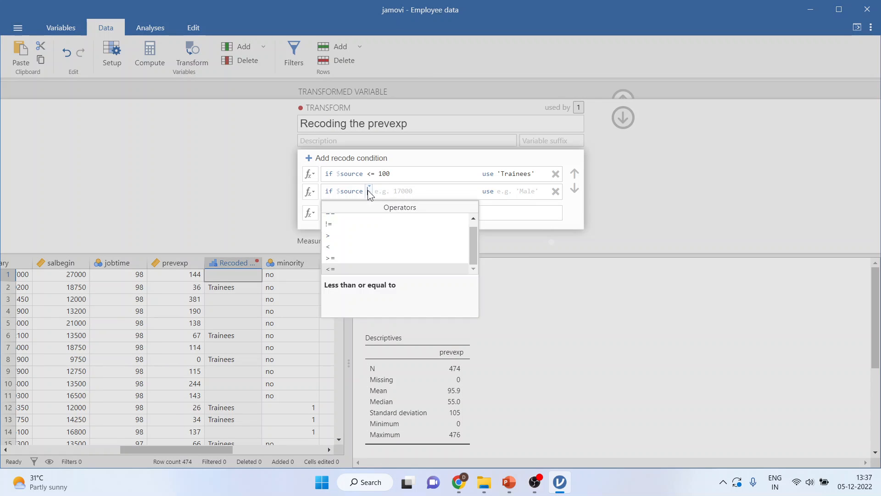
pyautogui.click(330, 269)
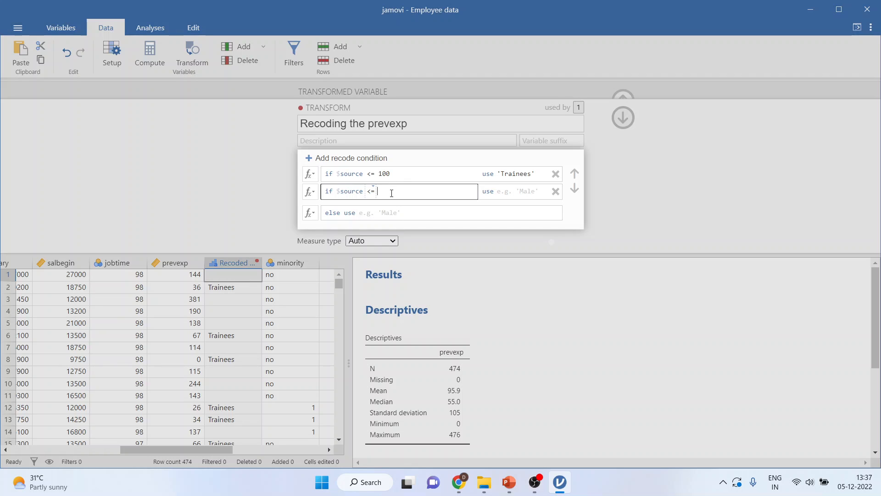
pyautogui.write('200')
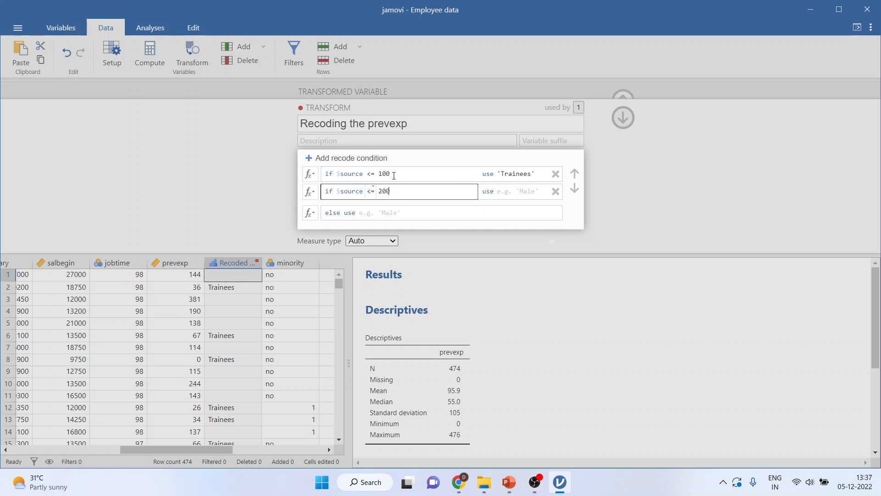
pyautogui.moveTo(511, 191)
pyautogui.write("'")
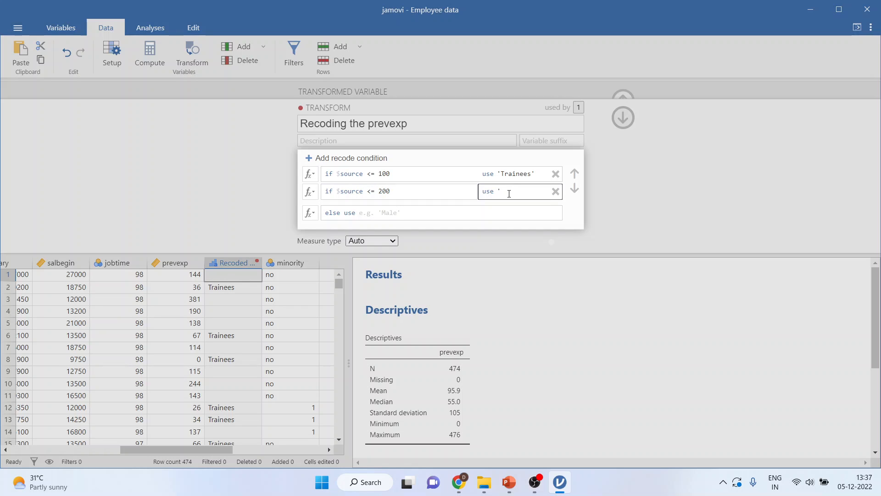
pyautogui.write("Less Experience'")
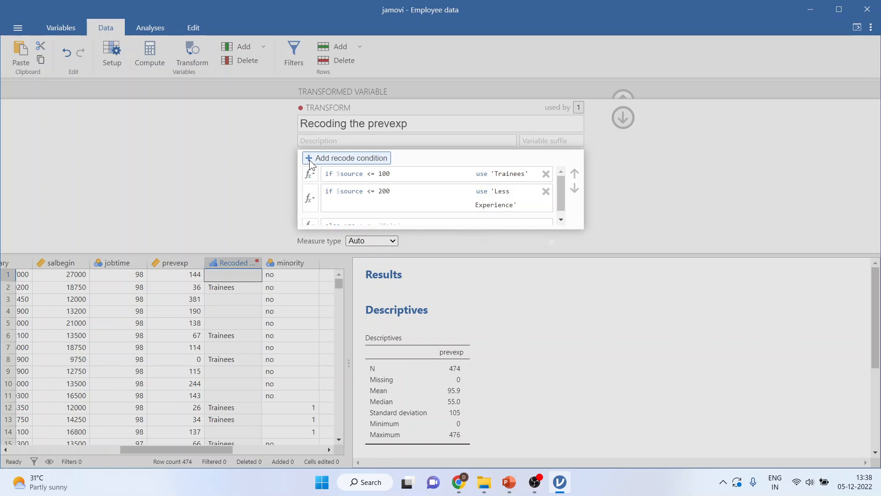
# - Add a third condition recoding prevexp <= 300 as 'Moderate Experience'
pyautogui.click(346, 158)
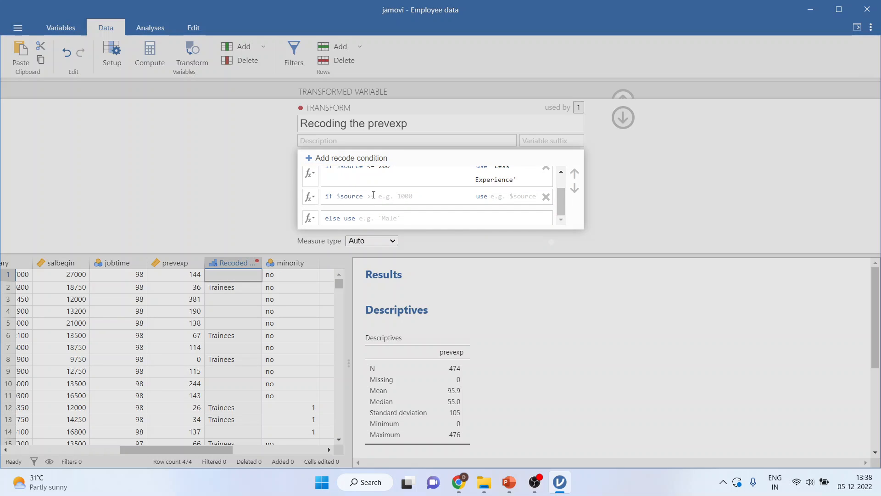
pyautogui.click(371, 195)
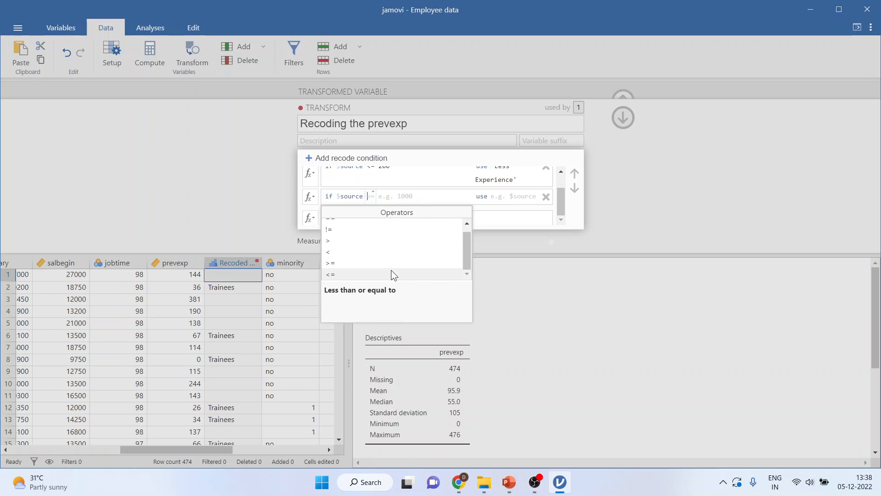
pyautogui.click(331, 275)
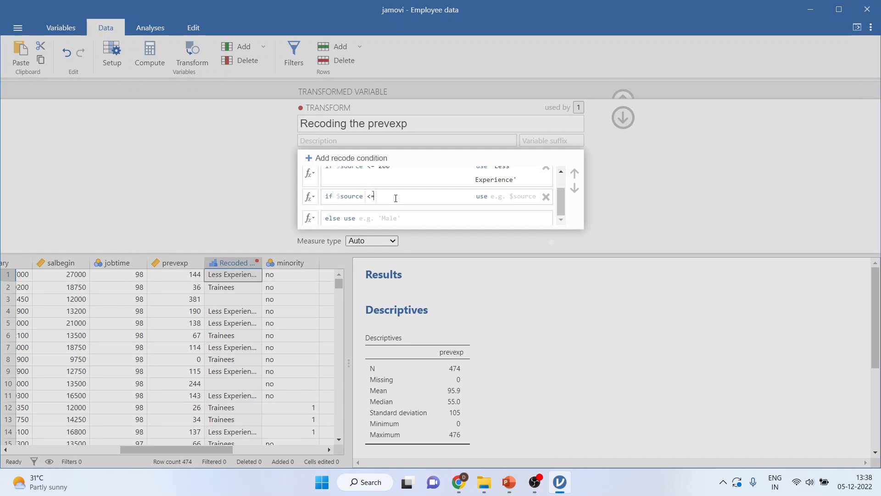
pyautogui.write('300')
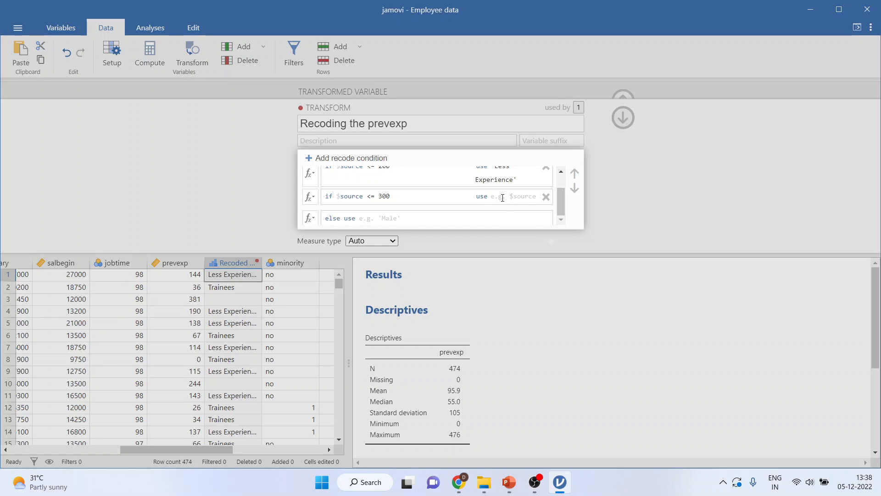
pyautogui.write("'Moderate")
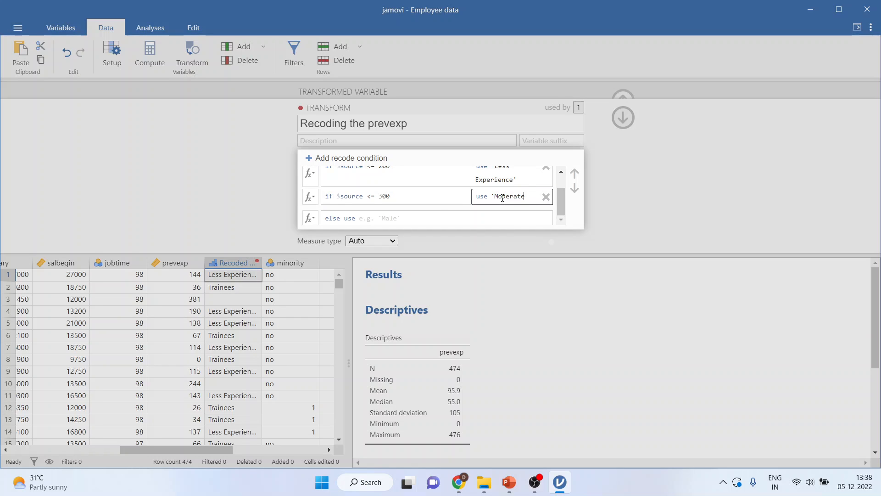
pyautogui.write('Expe')
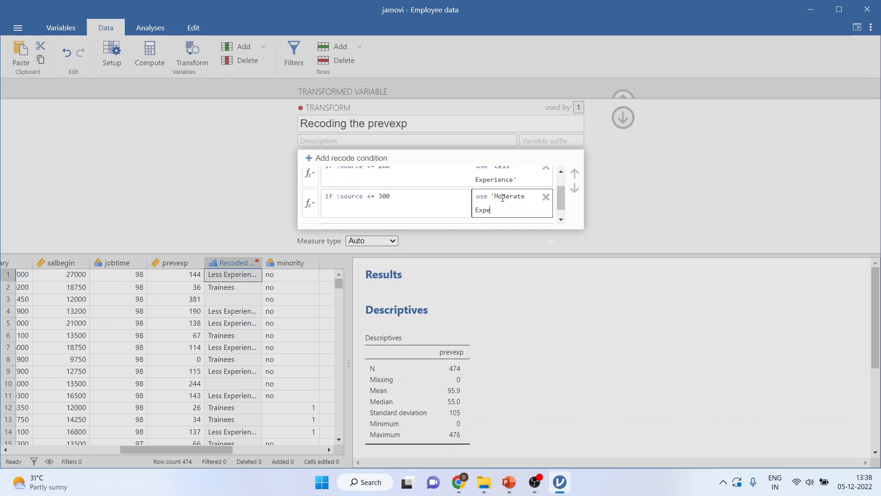
pyautogui.write('rience')
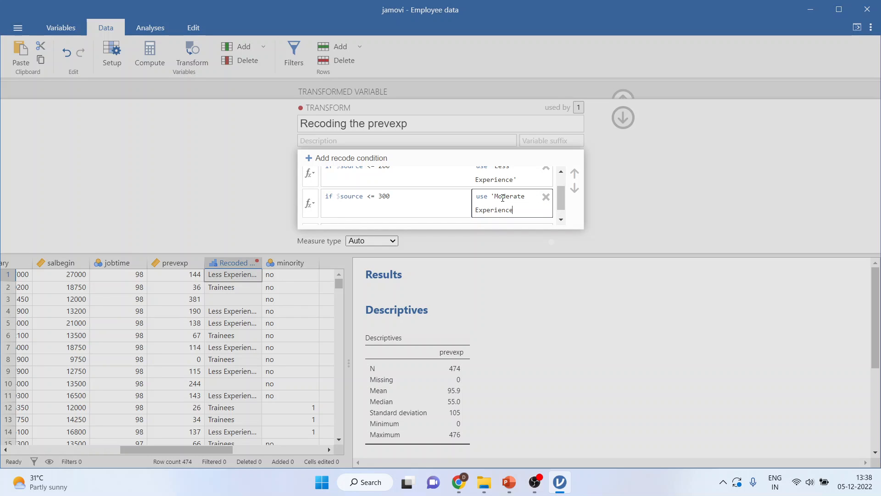
pyautogui.write("'")
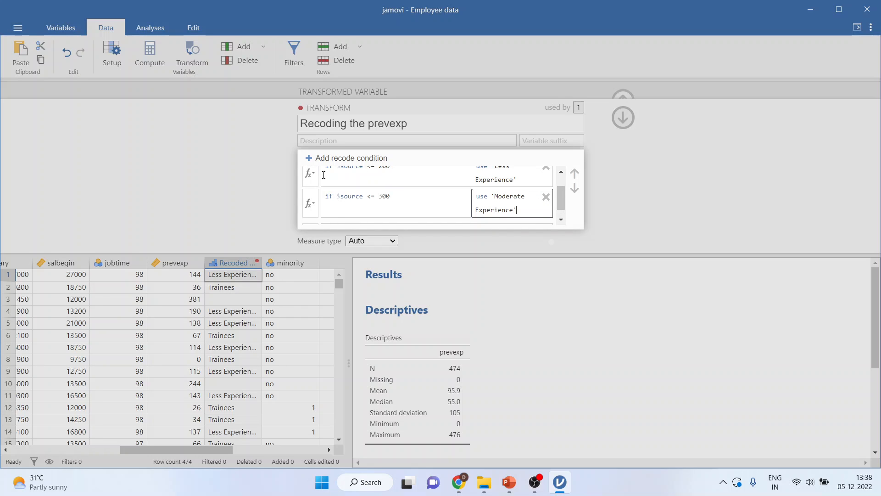
# - Add a fourth rule mapping prevexp values <= 400 to 'Heavy Experience'
pyautogui.click(346, 158)
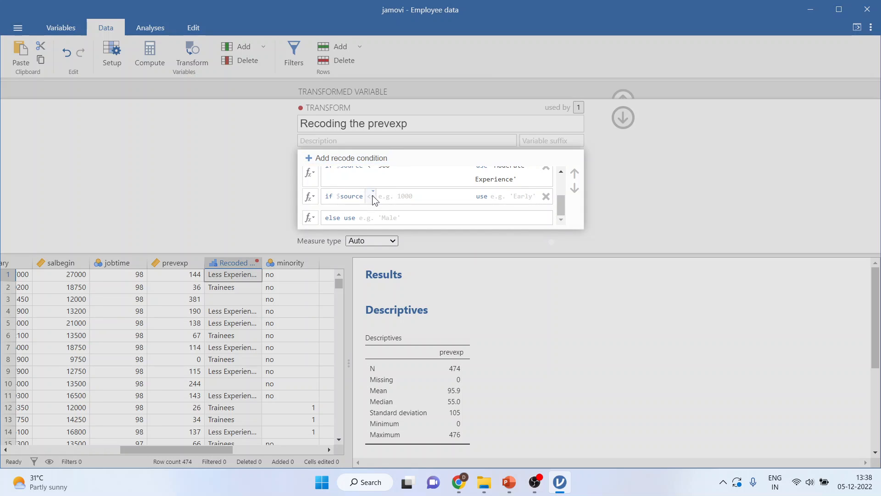
pyautogui.write('=')
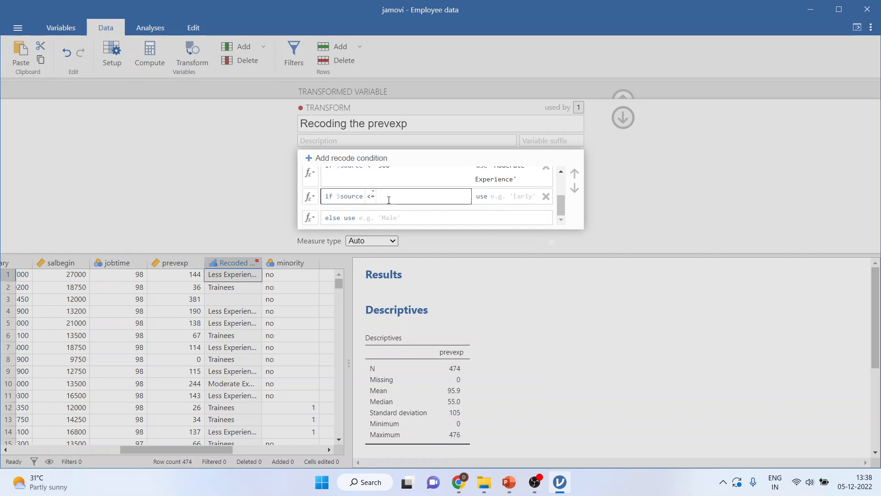
pyautogui.write('400')
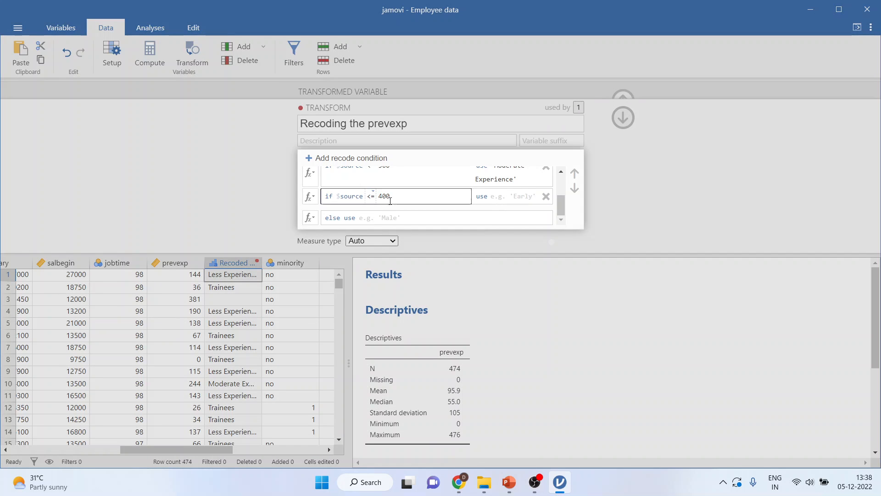
pyautogui.click(511, 195)
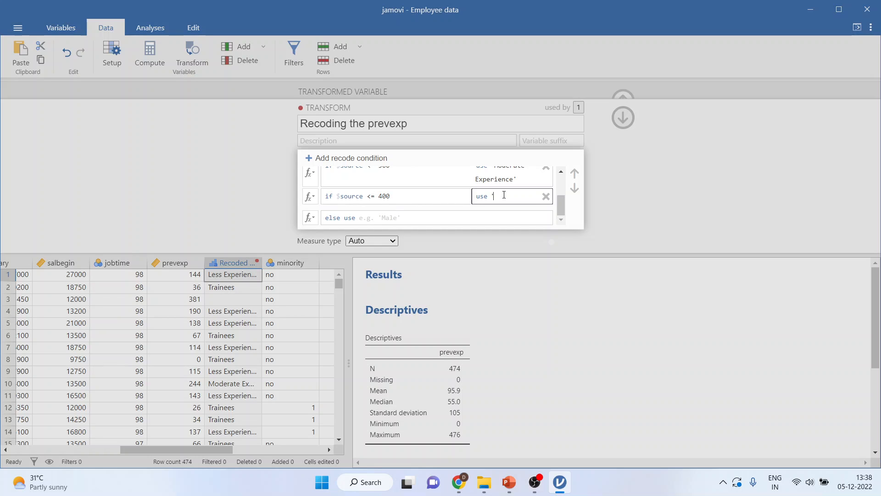
pyautogui.write('Heavy Experie')
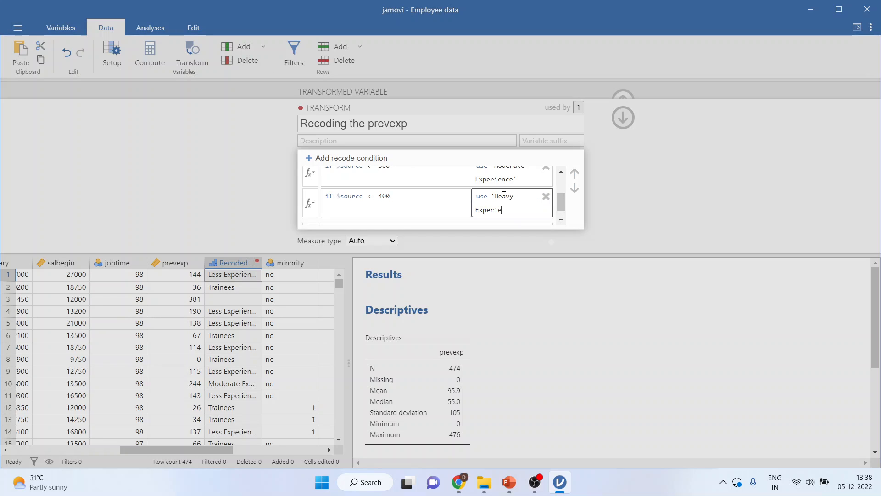
pyautogui.write("nce'")
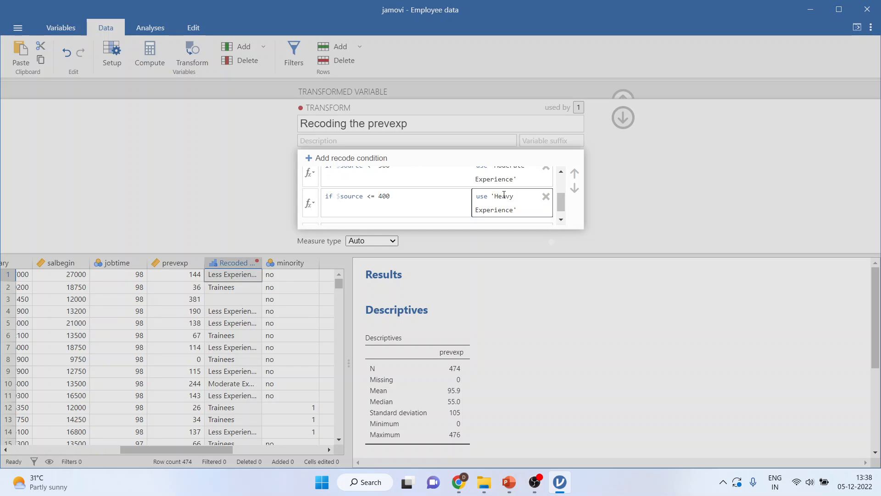
pyautogui.scroll(-3)
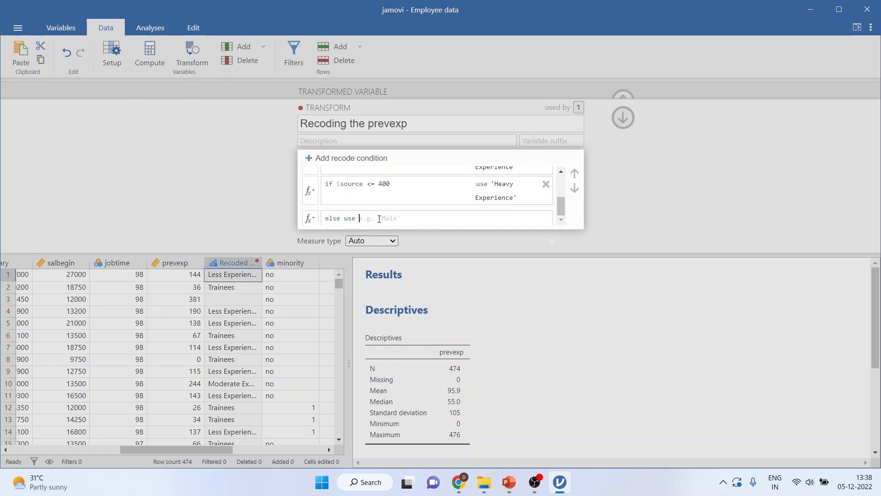
# - Enter 'Experts' as the else value for all remaining prevexp values
pyautogui.write("'Expe")
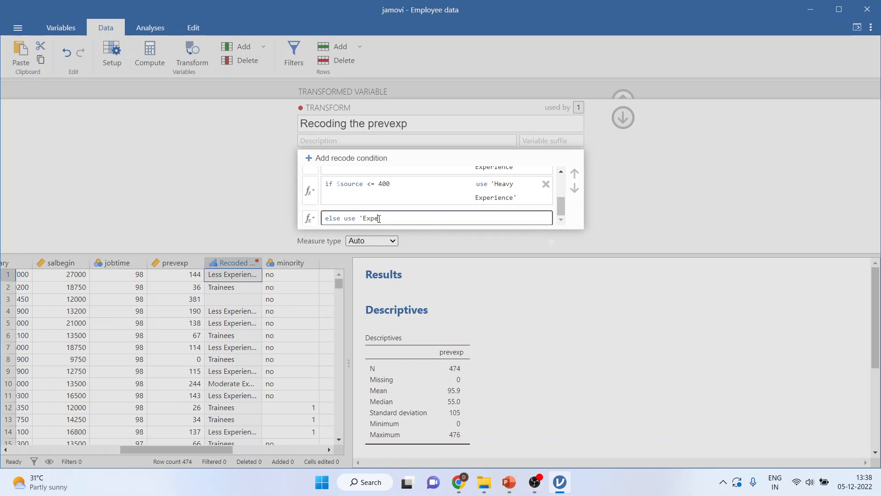
pyautogui.write("rts'")
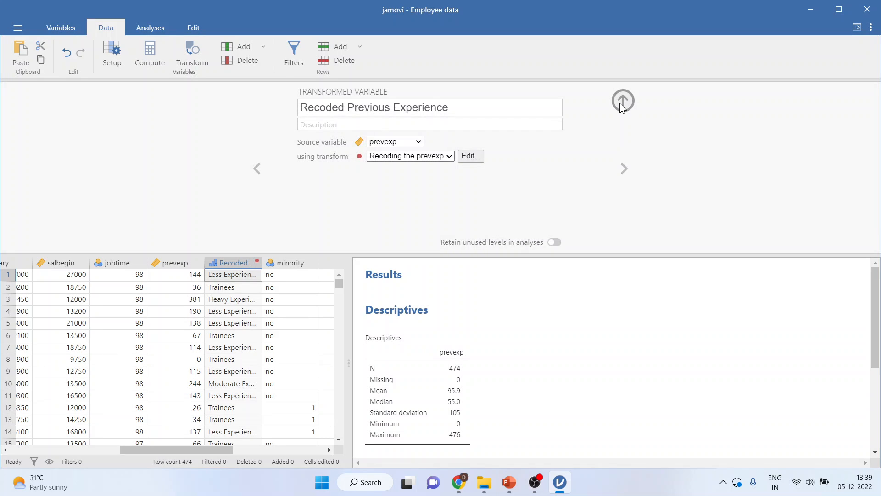
# - Widen the Recoded Previous Experience column and review its category labels down the data grid
pyautogui.click(622, 101)
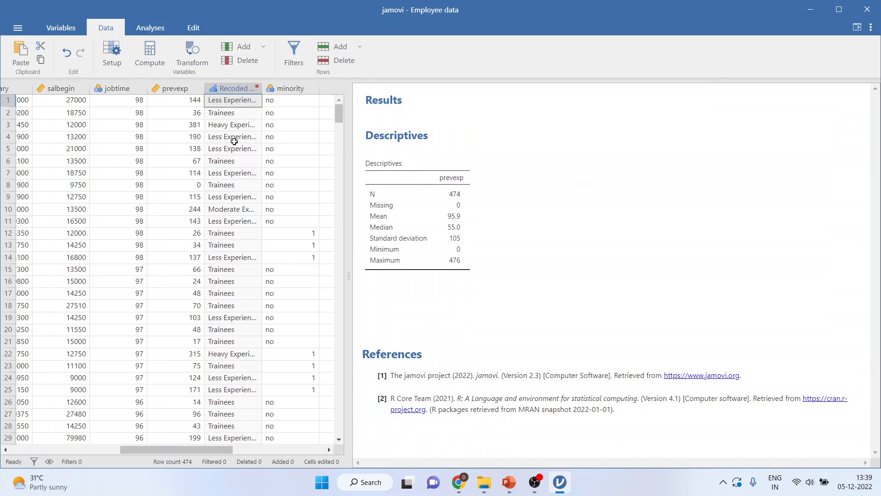
pyautogui.click(172, 88)
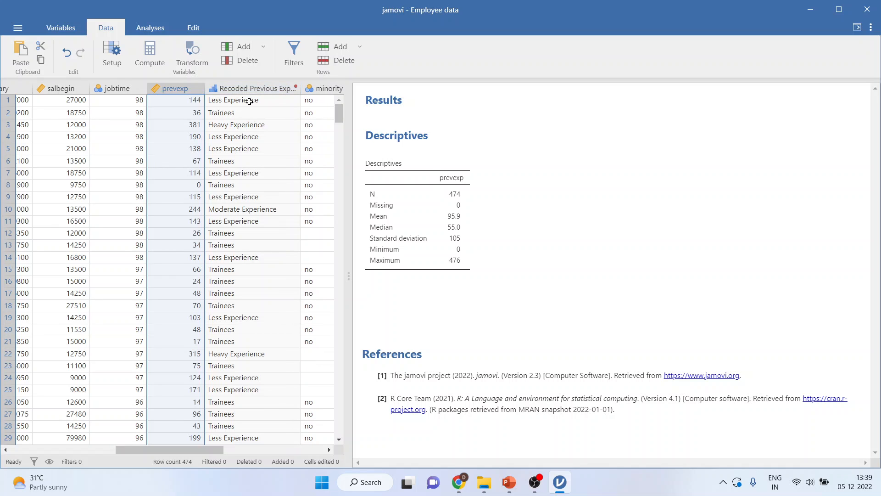
pyautogui.click(251, 112)
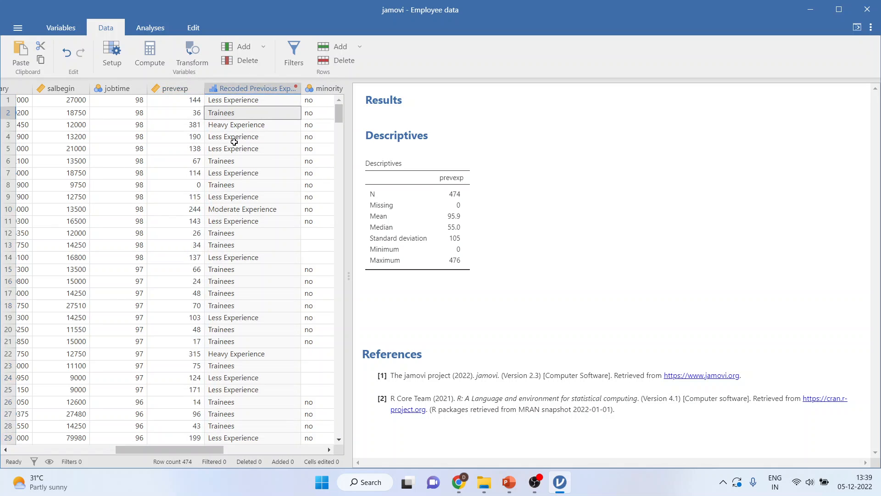
pyautogui.scroll(-3)
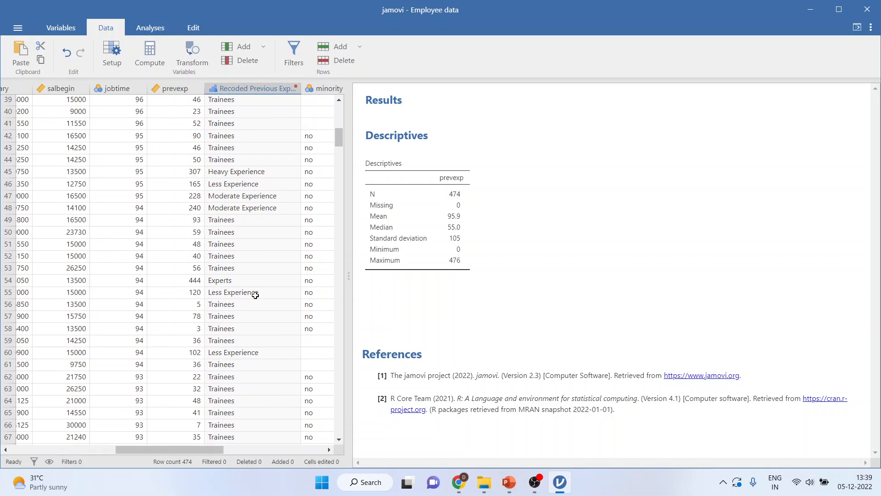
pyautogui.scroll(-3)
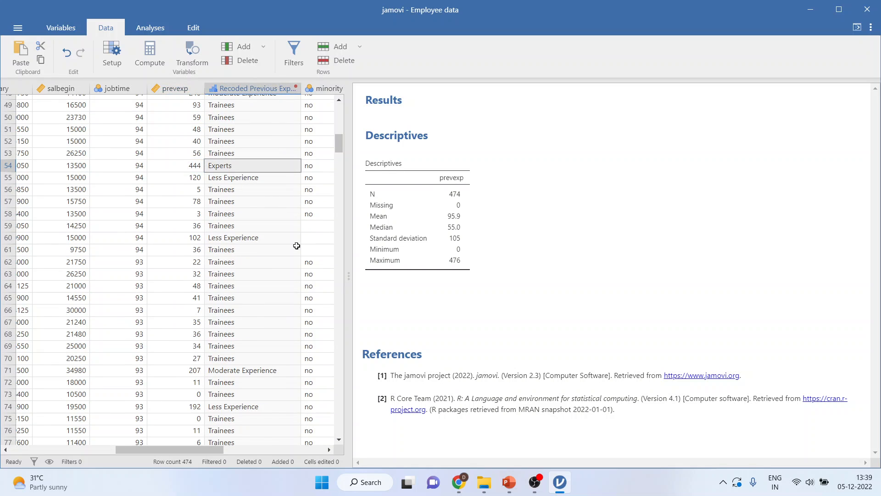
pyautogui.moveTo(508, 482)
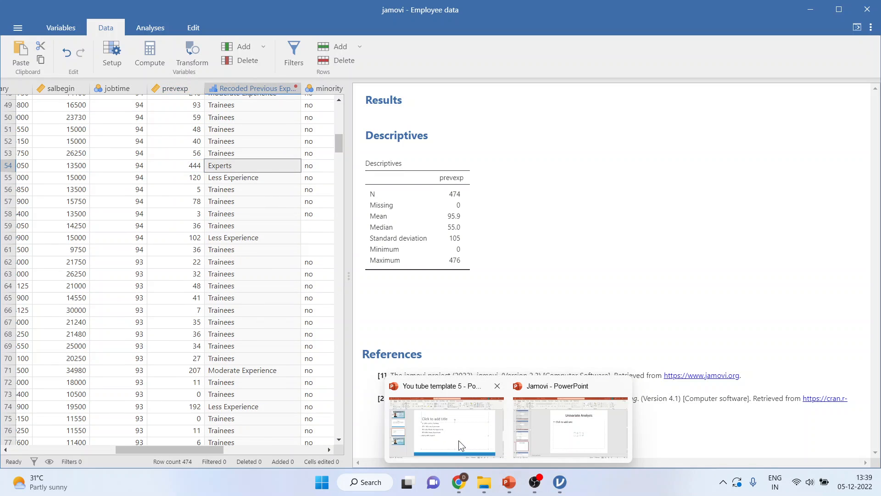
# - Switch to the PowerPoint presentation showing the closing Thank You slide
pyautogui.click(445, 427)
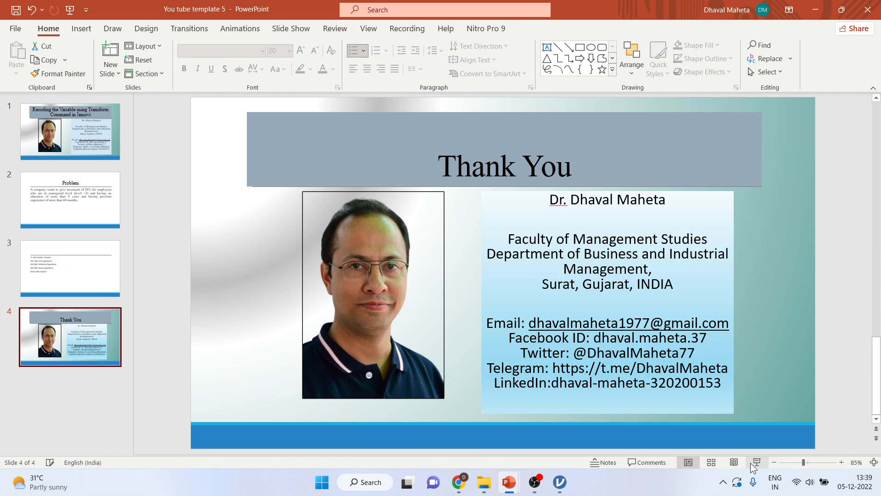